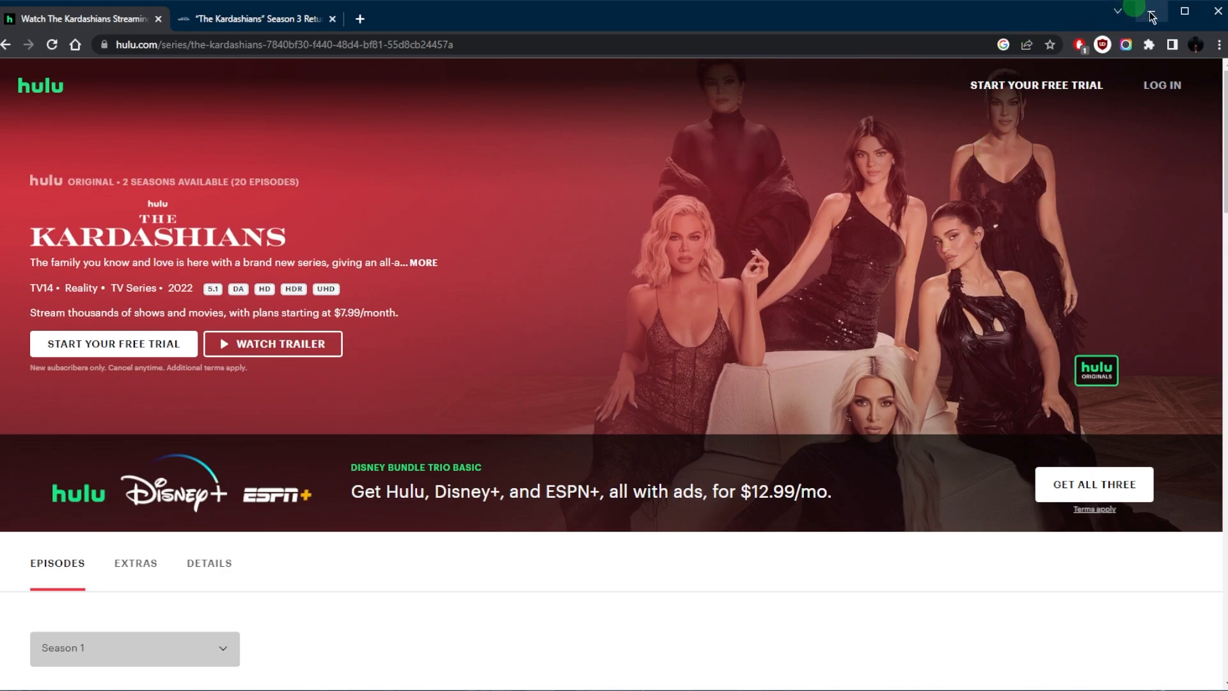
pyautogui.moveTo(1150, 11)
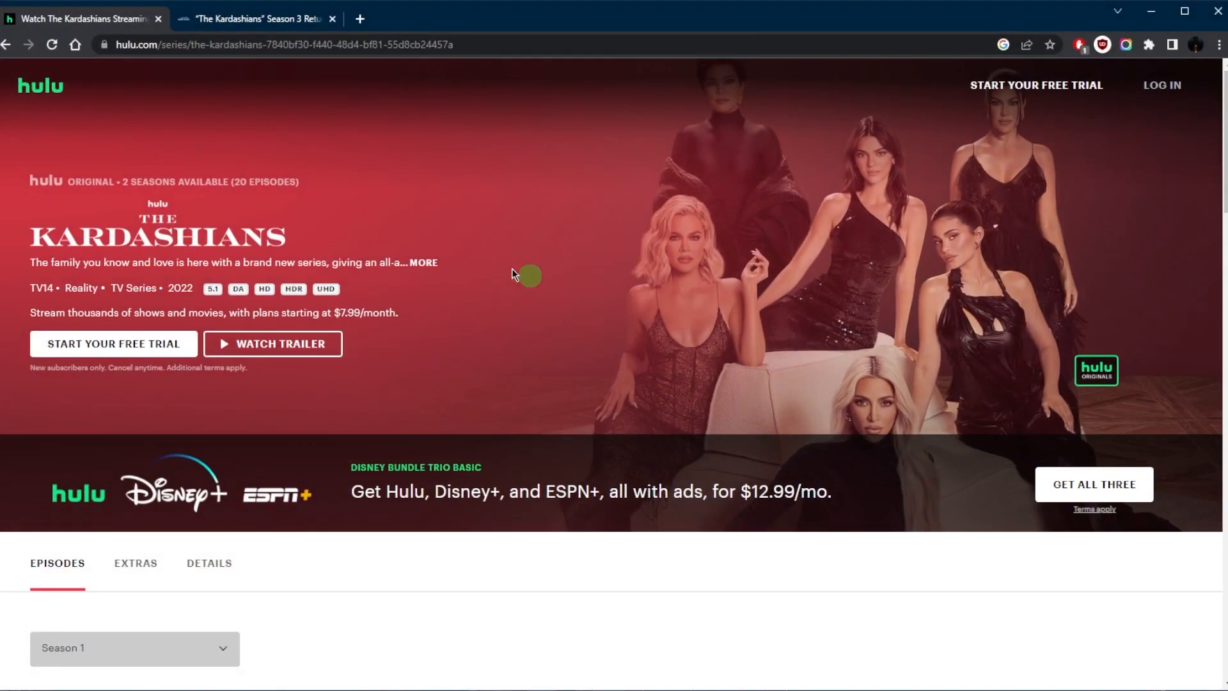
pyautogui.moveTo(1148, 24)
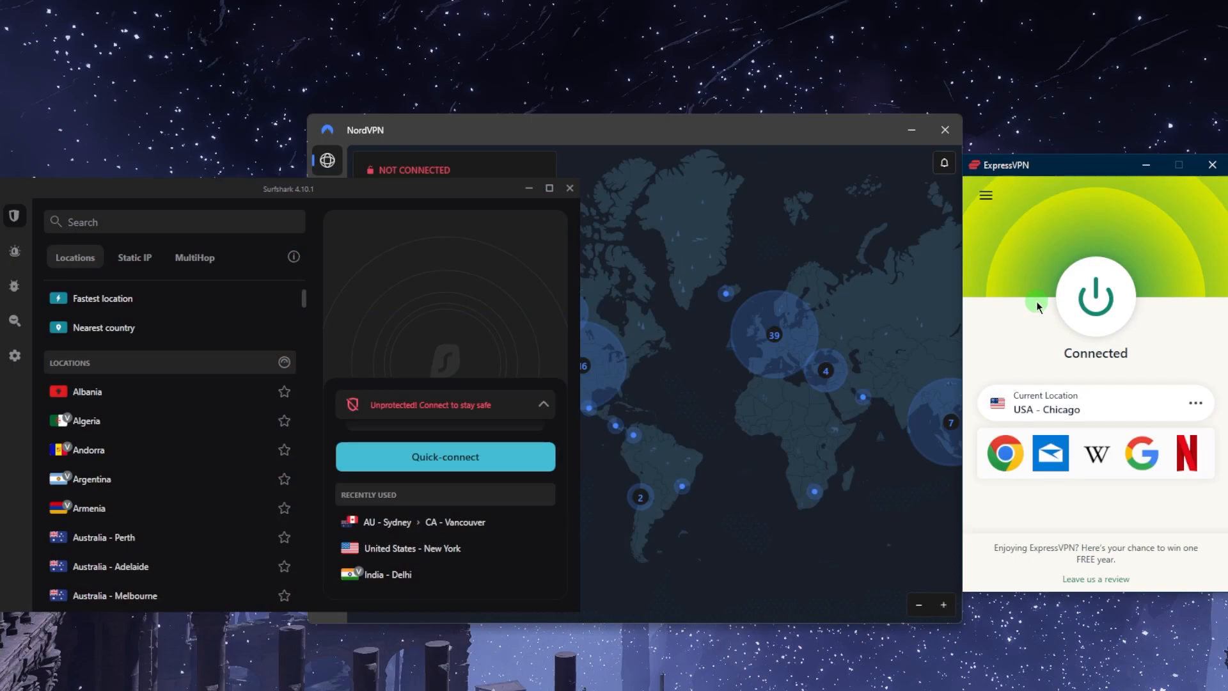
# - Disconnect from USA - Chicago, browse the United States locations, then reconnect the VPN
pyautogui.click(173, 222)
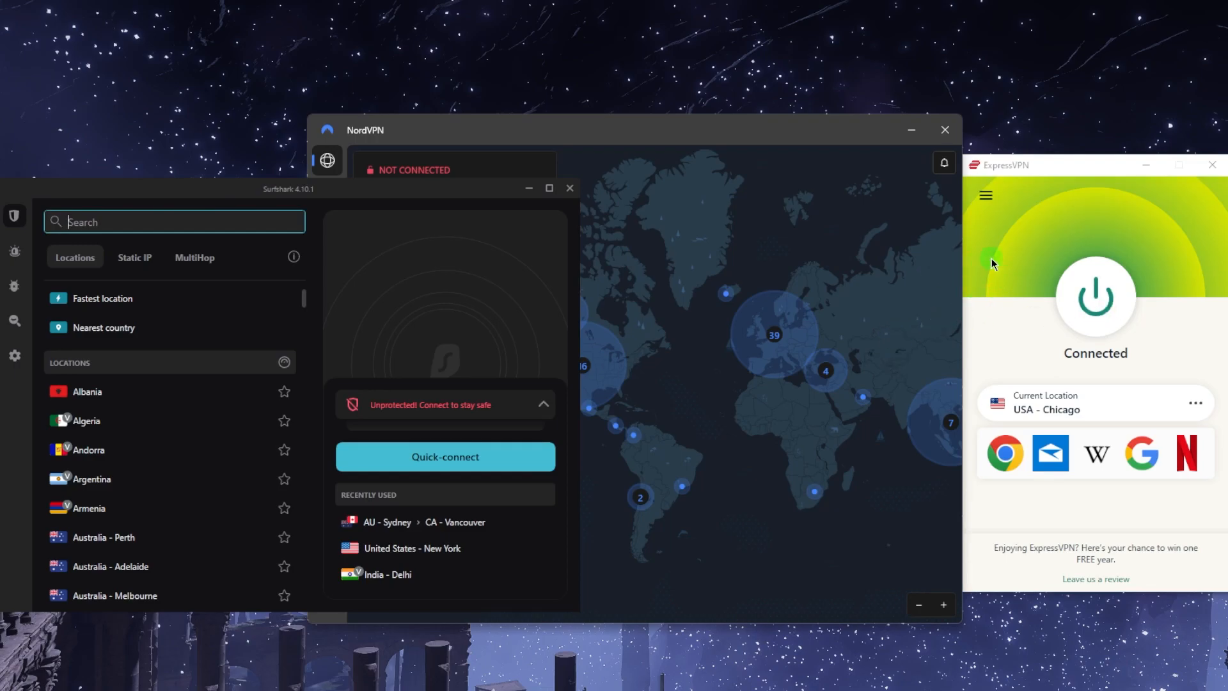
pyautogui.moveTo(812, 308)
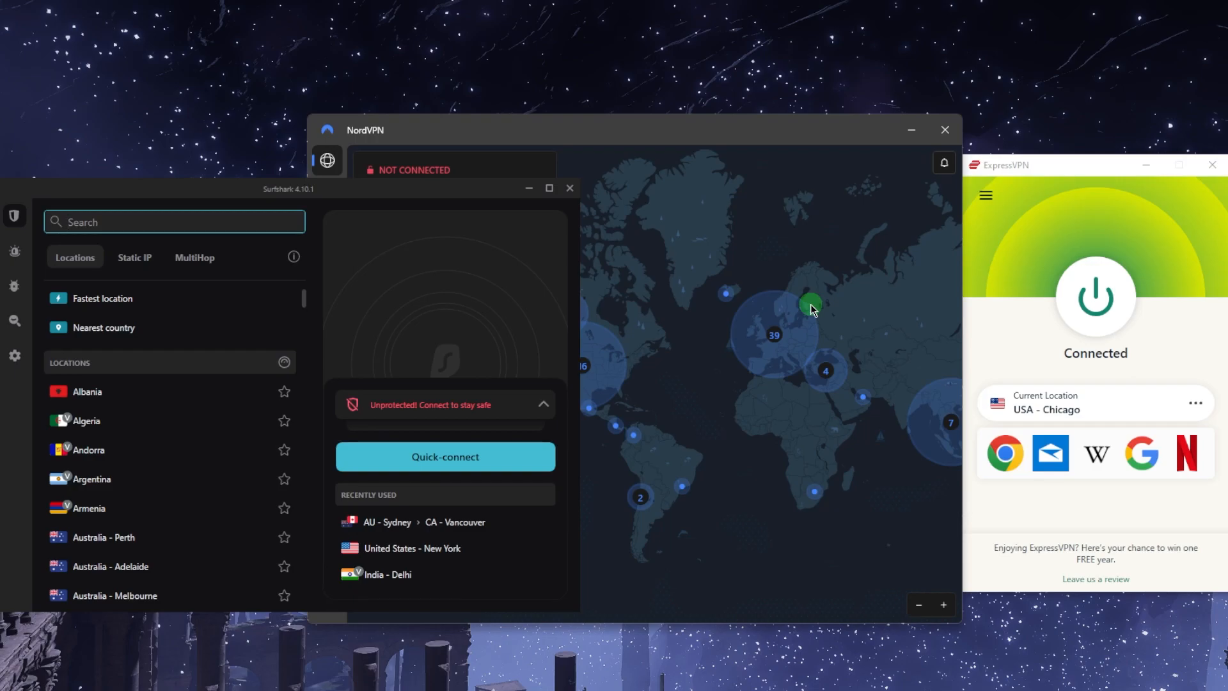
pyautogui.moveTo(990, 307)
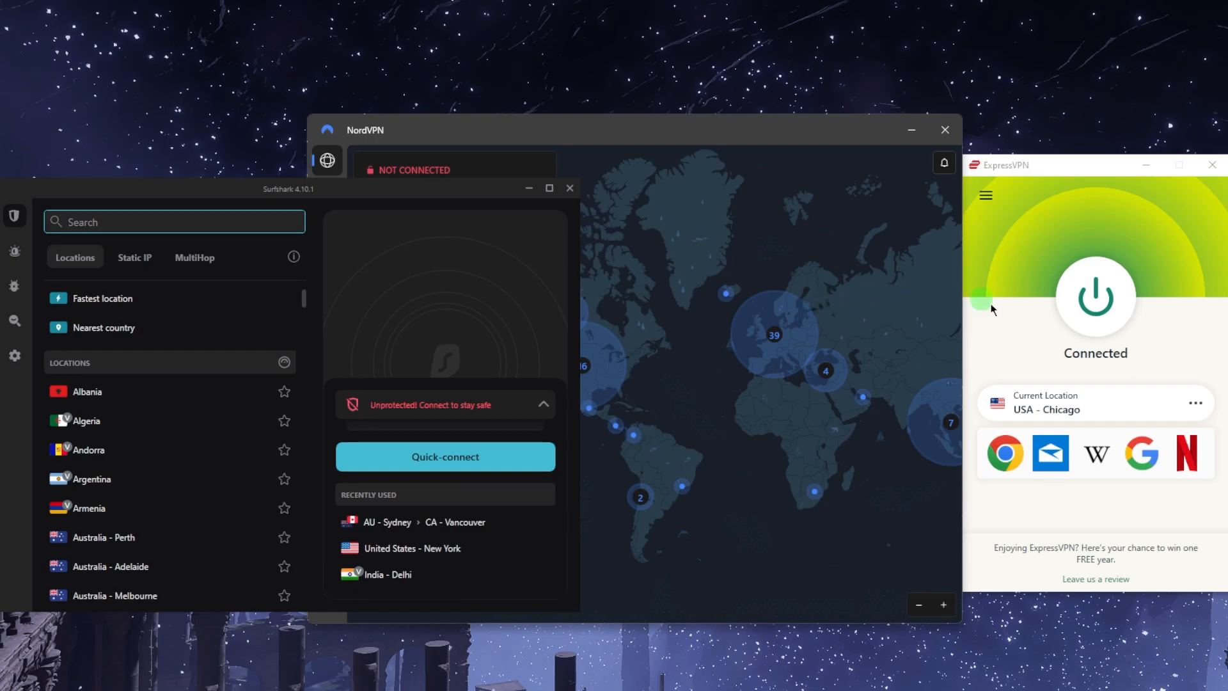
pyautogui.click(1096, 297)
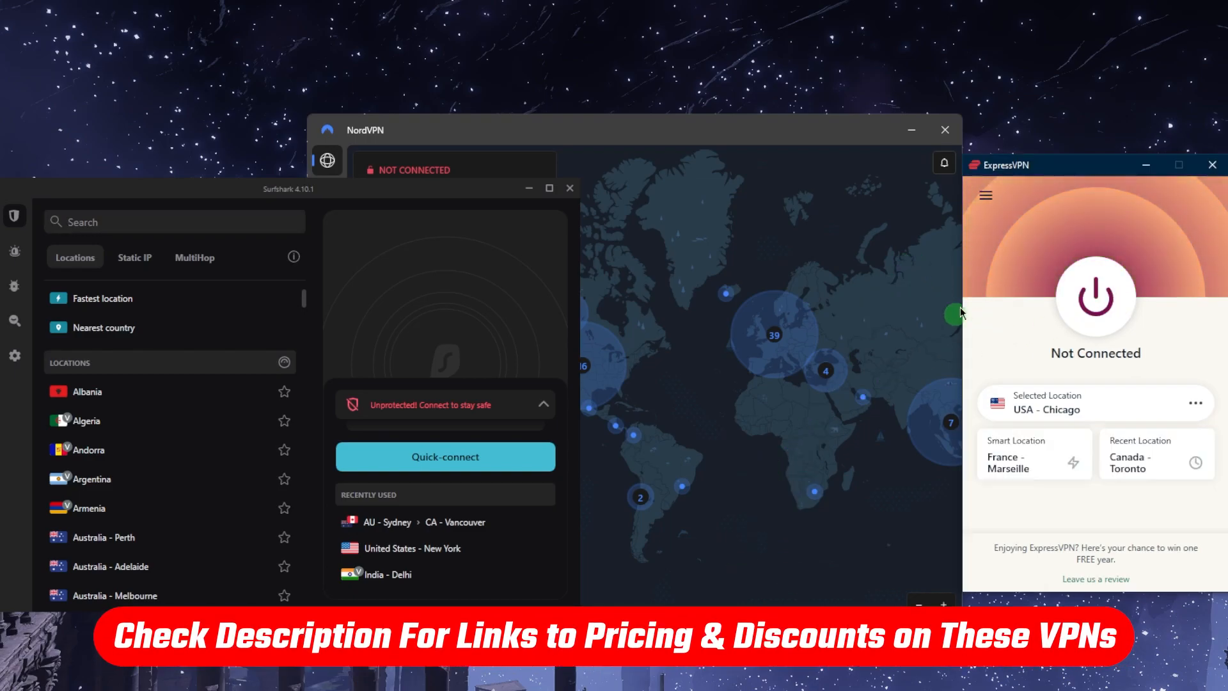
pyautogui.click(986, 195)
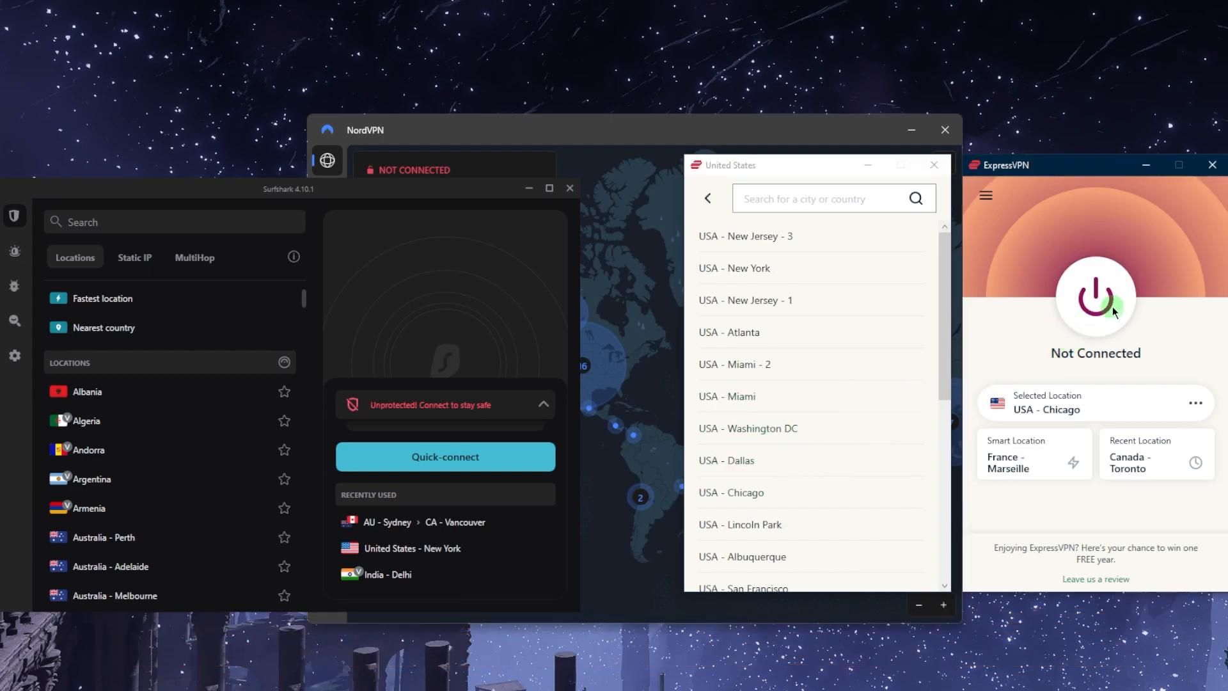
pyautogui.click(1095, 298)
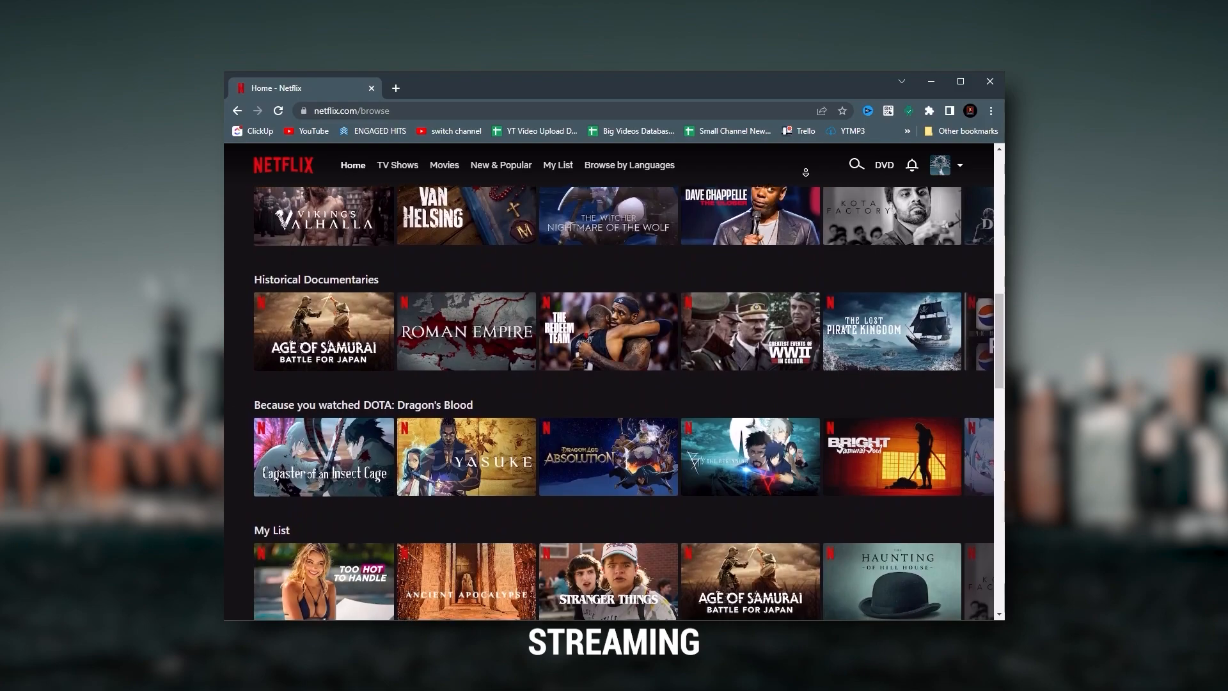
pyautogui.scroll(-3)
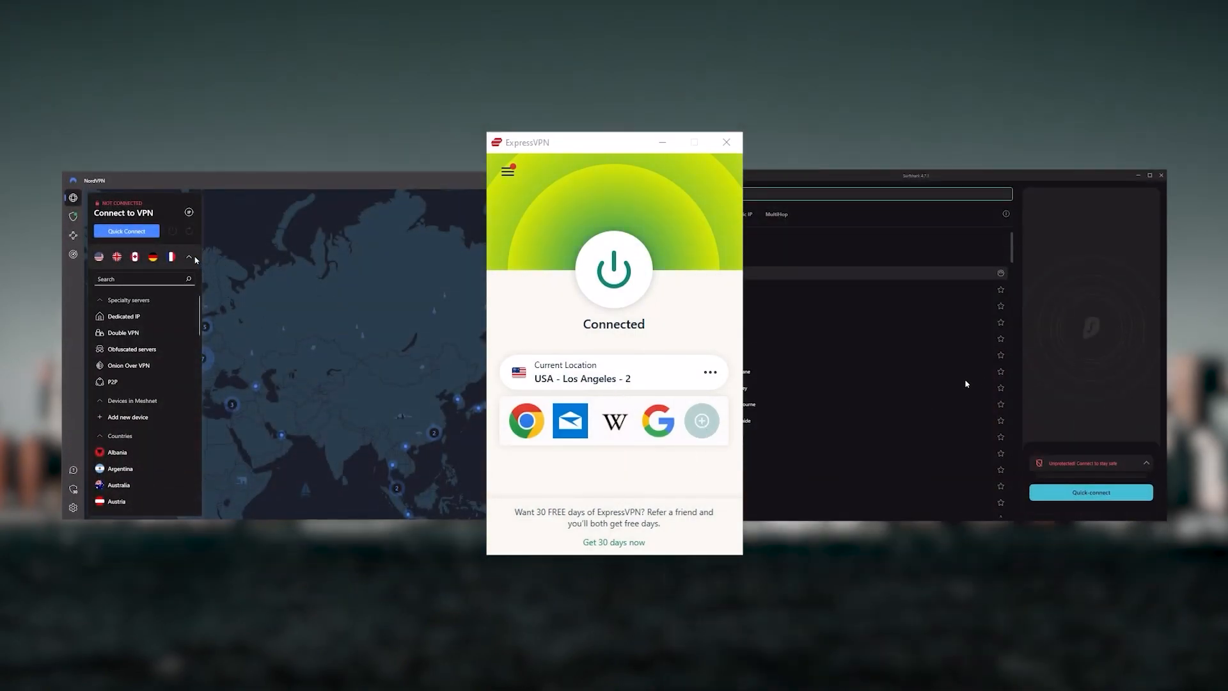
pyautogui.click(189, 257)
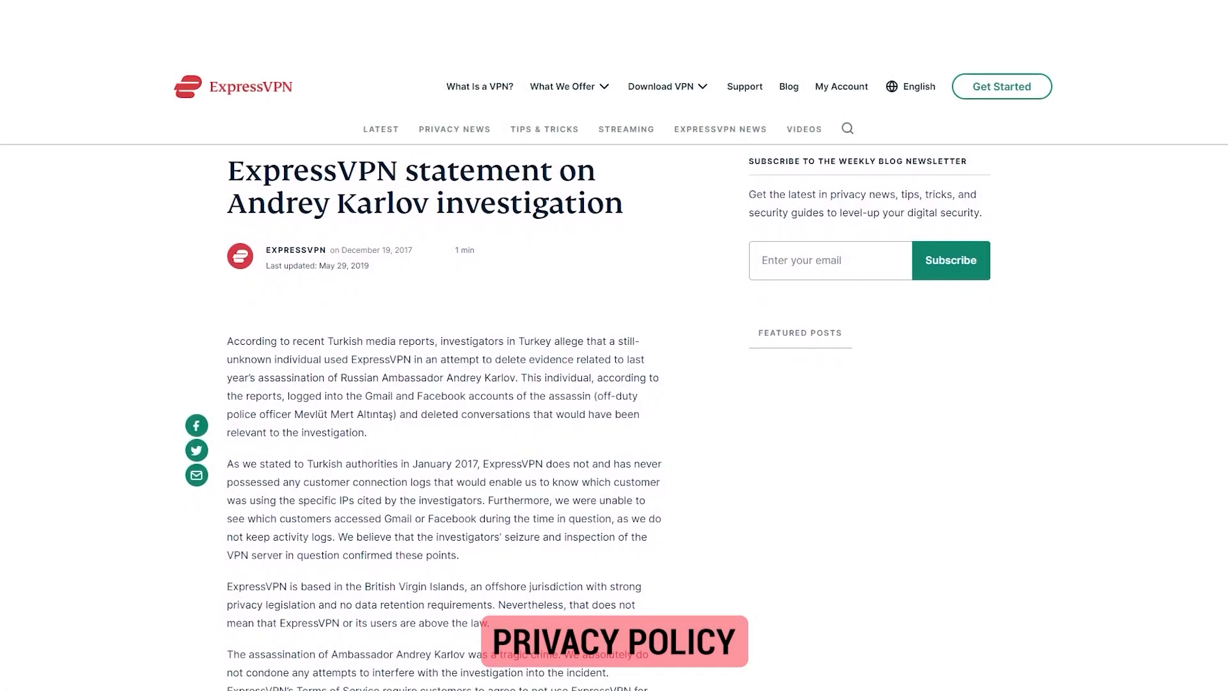
# - Expand the Americas region under All Locations and scroll through its countries
pyautogui.scroll(-3)
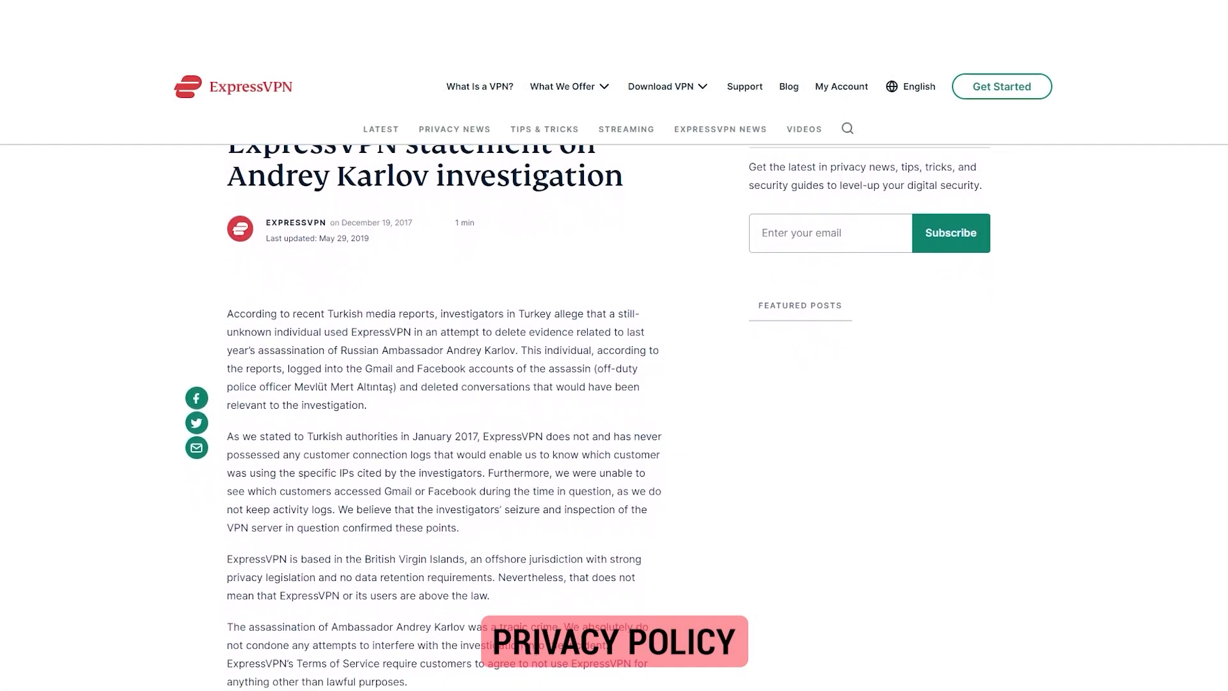
pyautogui.scroll(-3)
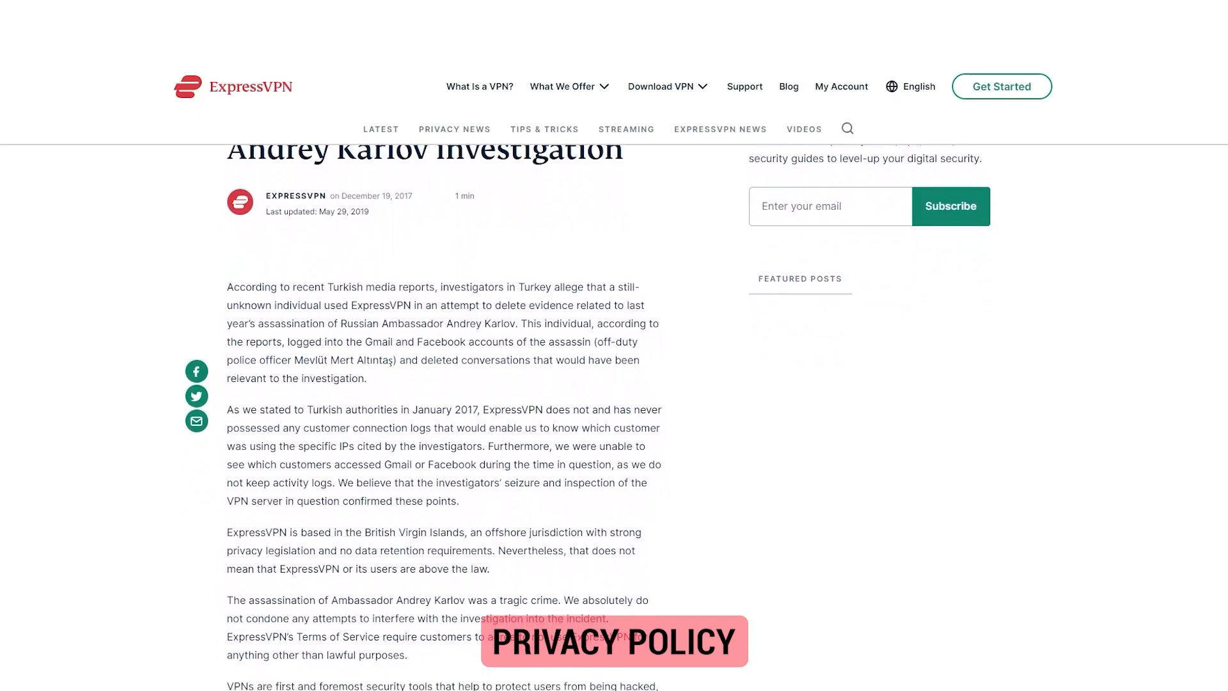
pyautogui.scroll(-3)
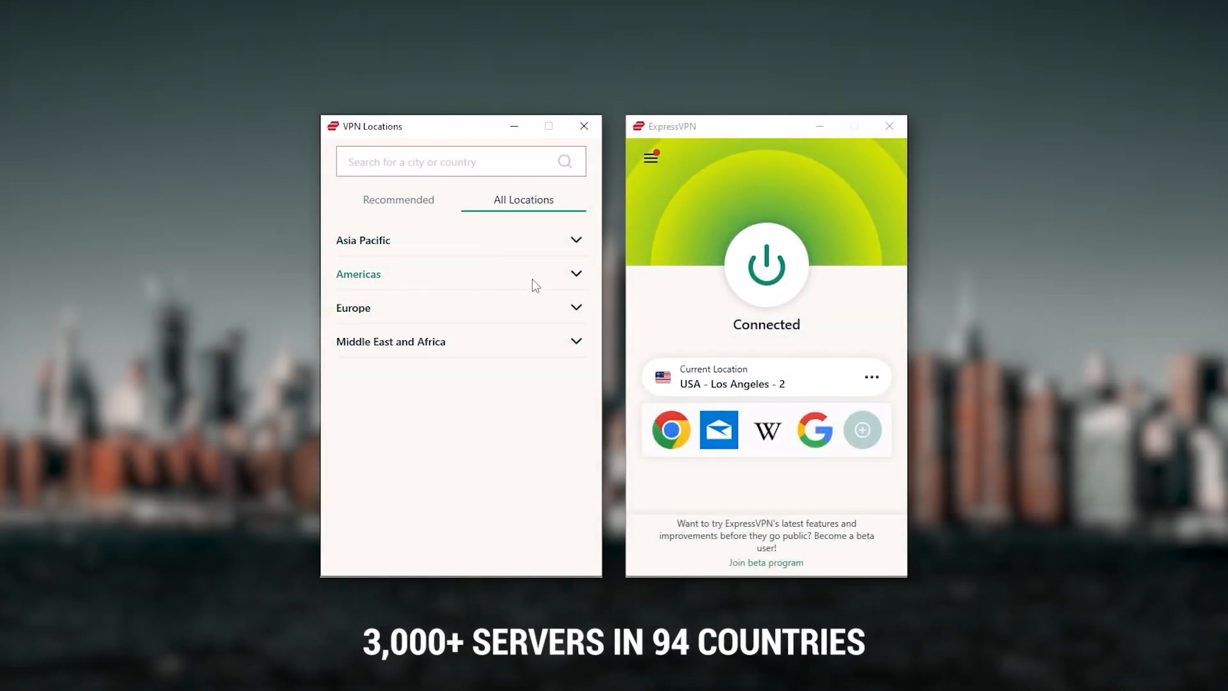
pyautogui.click(359, 274)
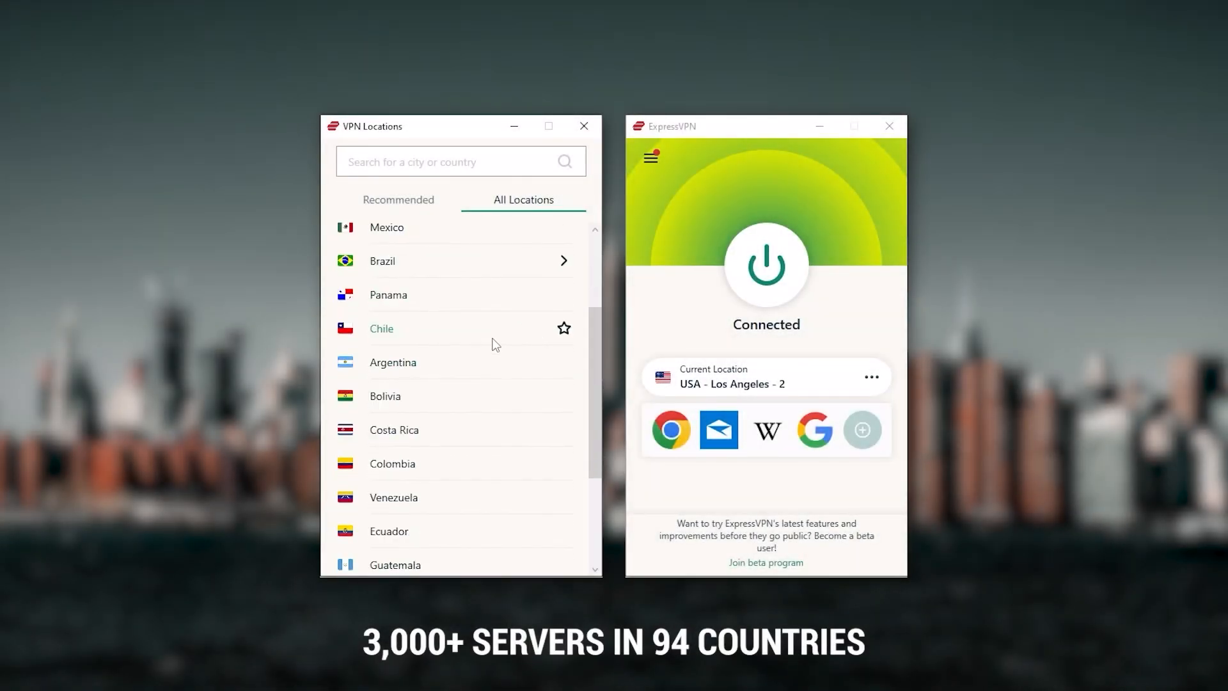
pyautogui.scroll(-3)
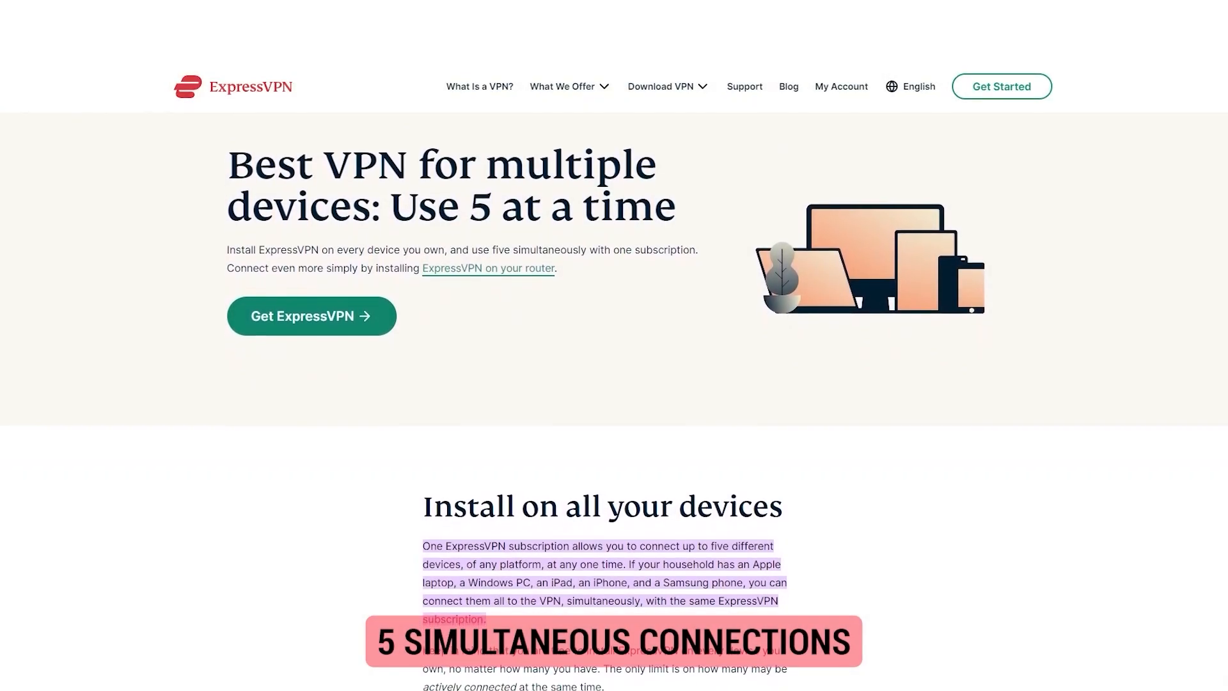
pyautogui.scroll(-3)
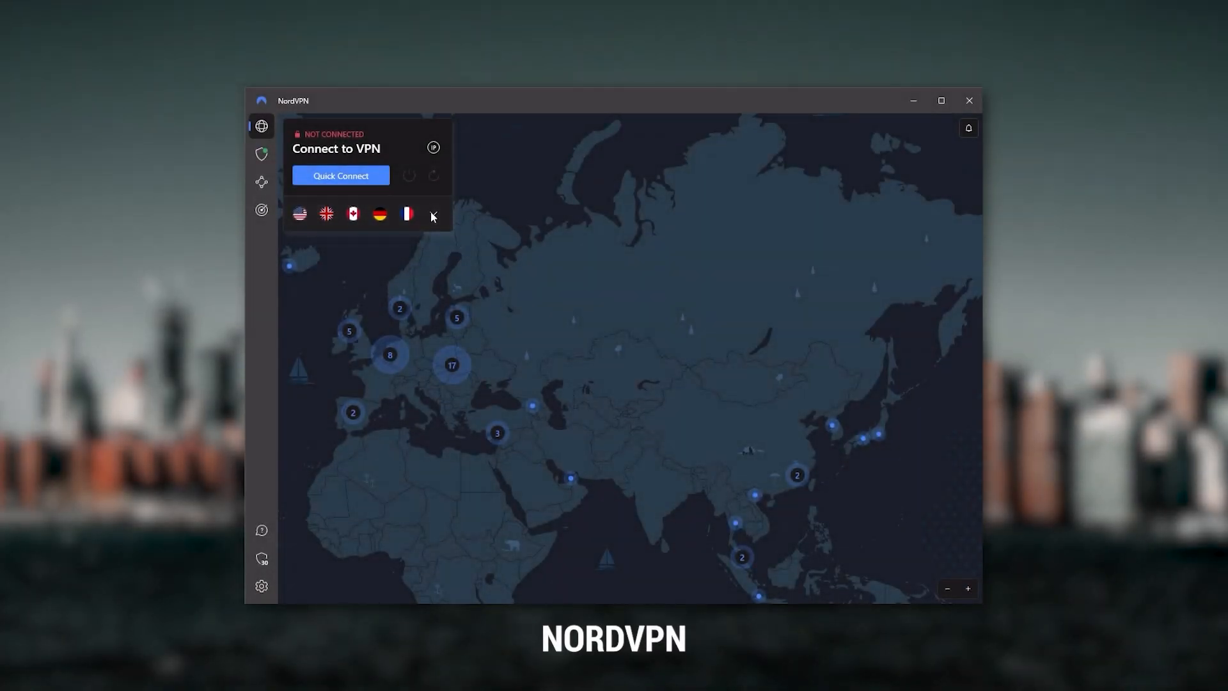
pyautogui.click(433, 213)
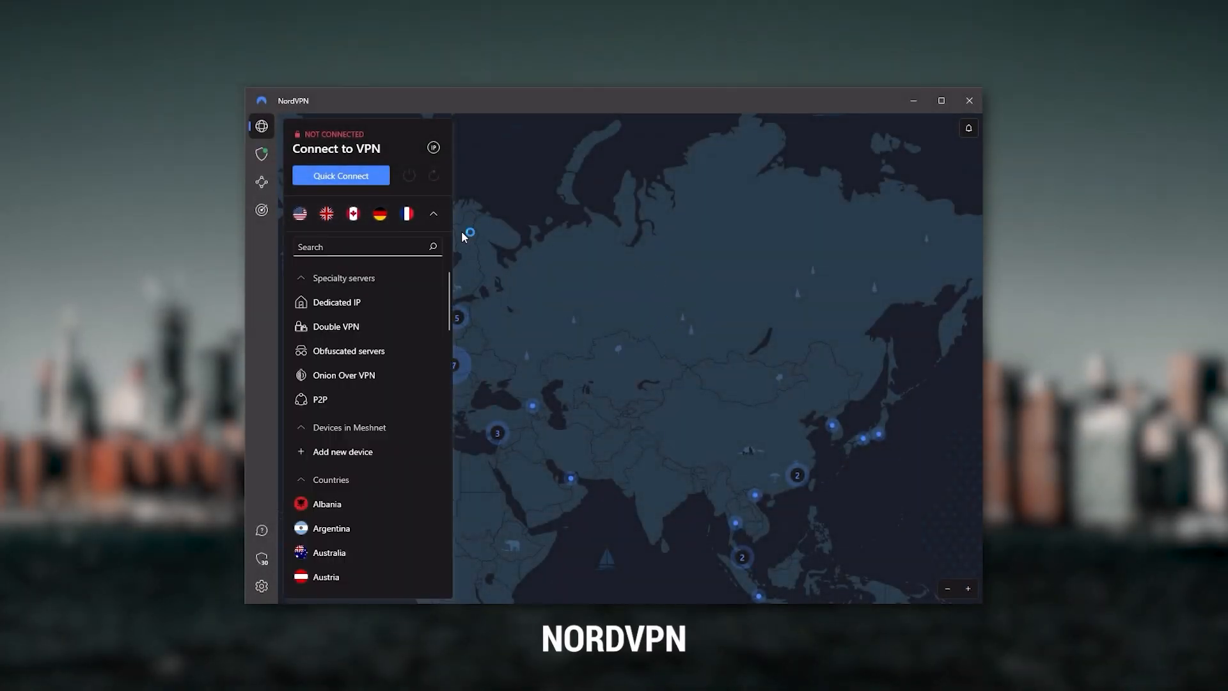
pyautogui.click(432, 213)
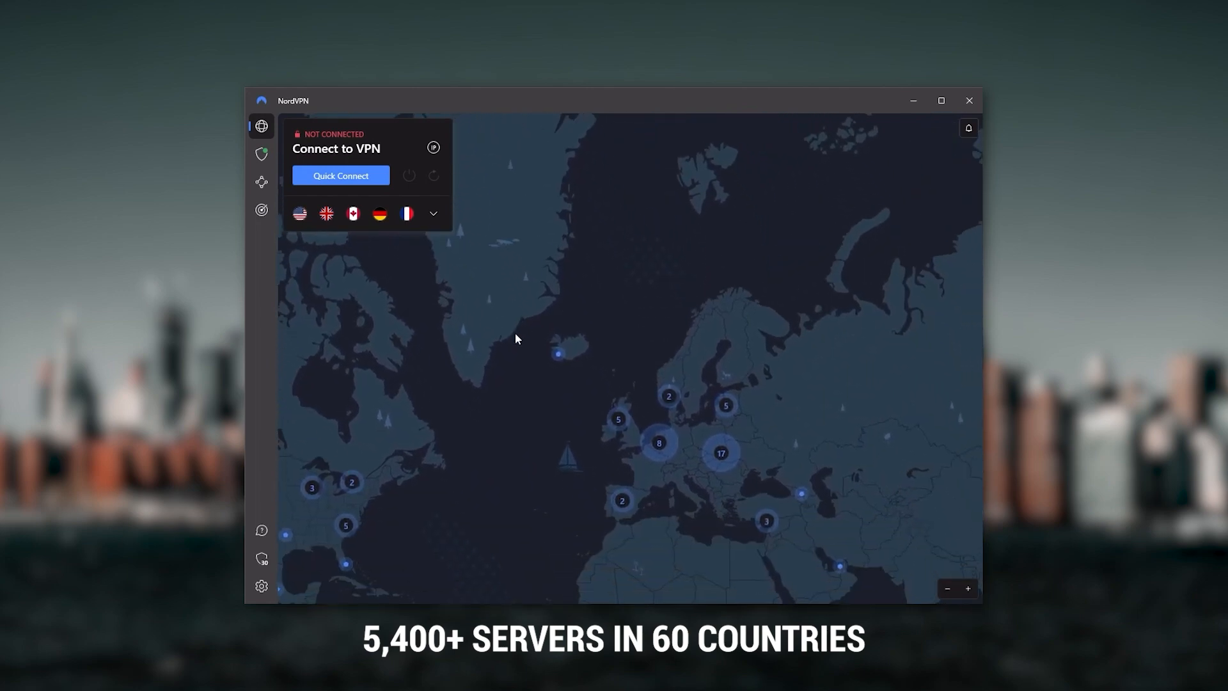
pyautogui.click(261, 154)
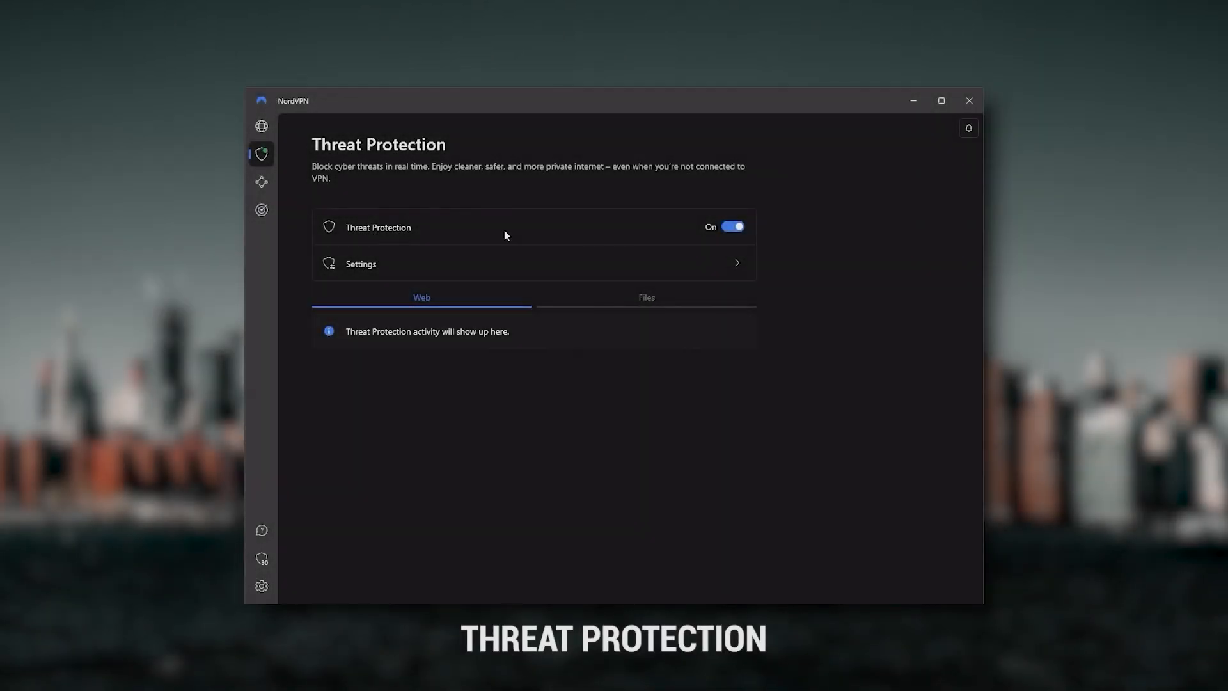
pyautogui.moveTo(538, 239)
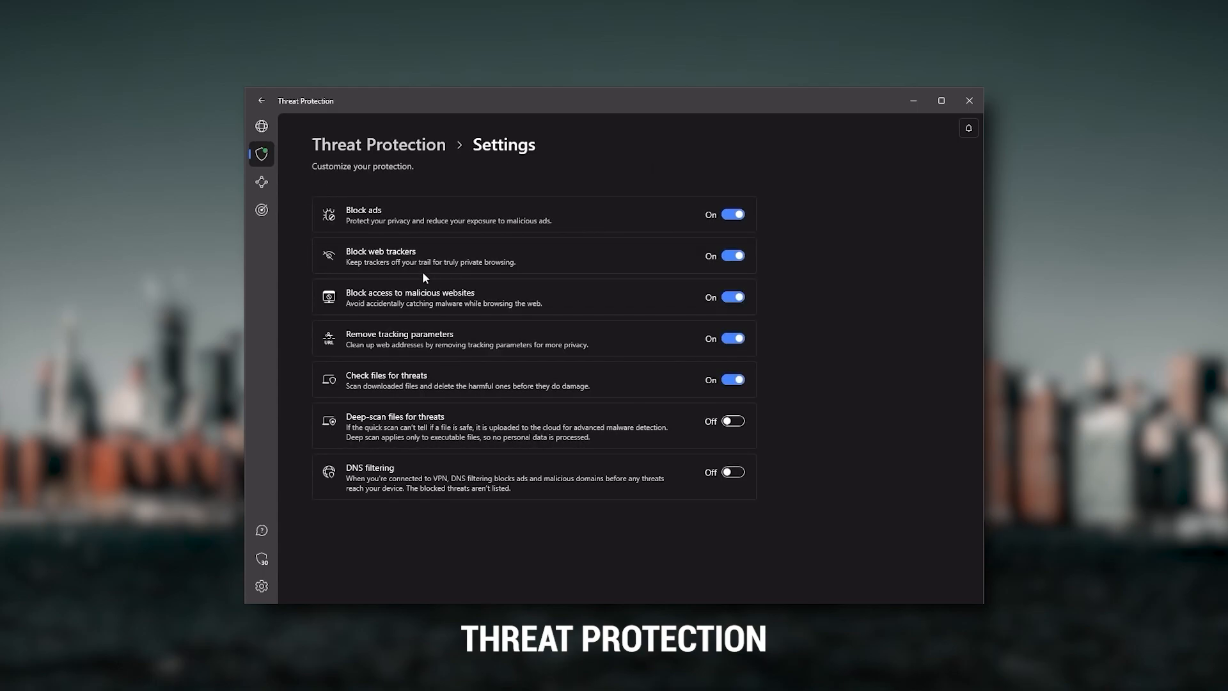
pyautogui.moveTo(573, 223)
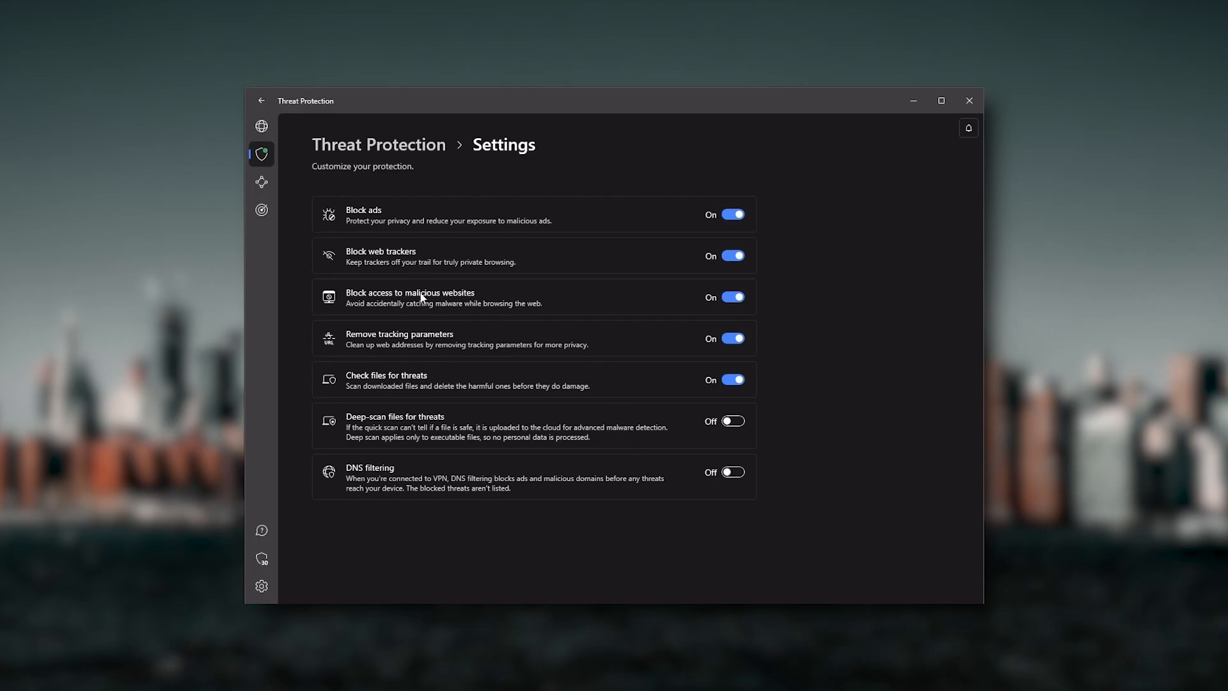
# - Open NordVPN's expandable server list and scroll through specialty servers, Meshnet and countries
pyautogui.click(261, 126)
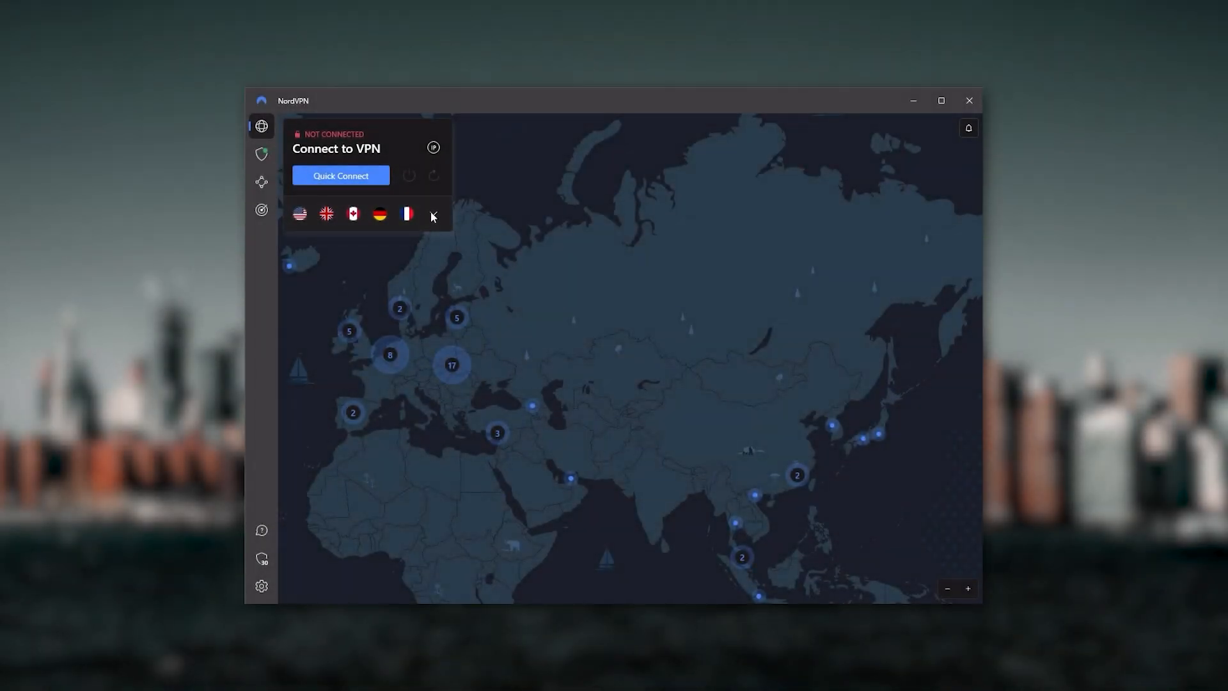
pyautogui.click(433, 214)
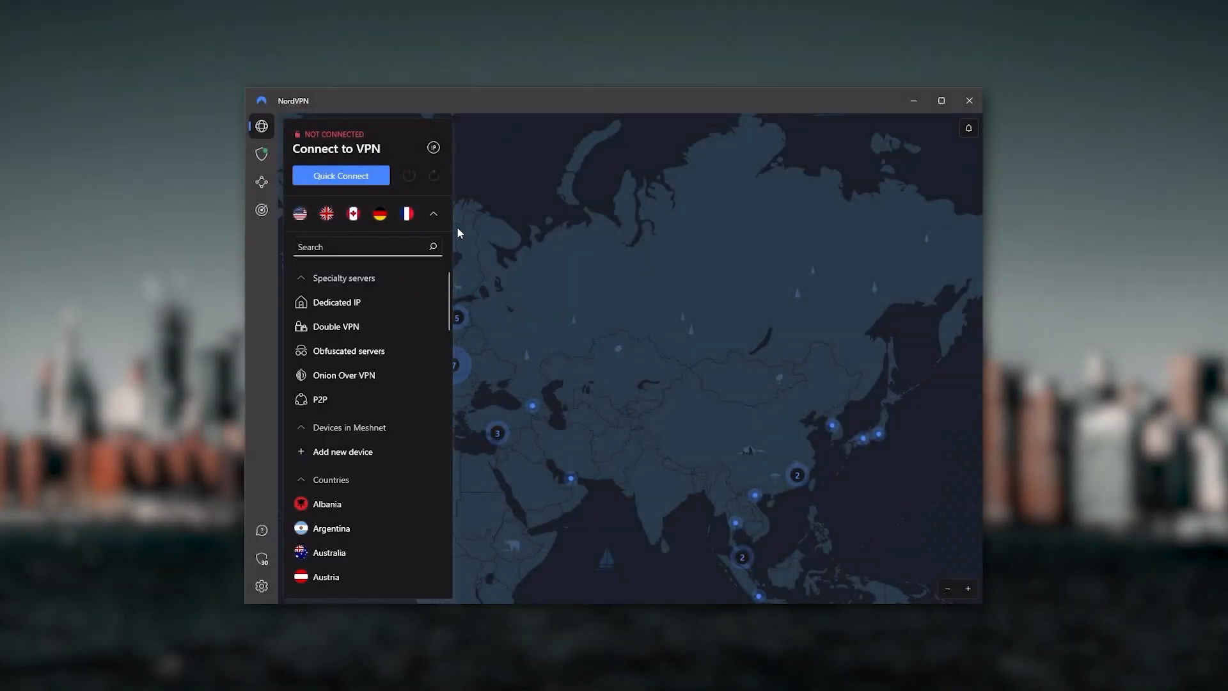
pyautogui.click(432, 214)
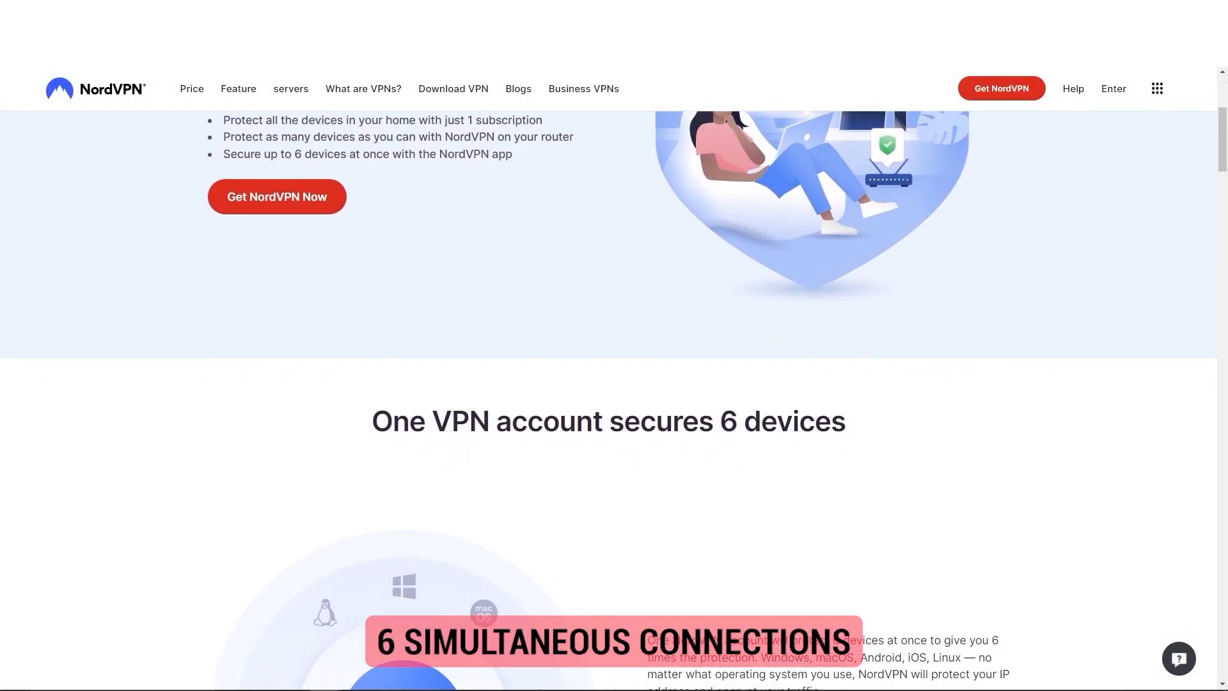
pyautogui.scroll(-3)
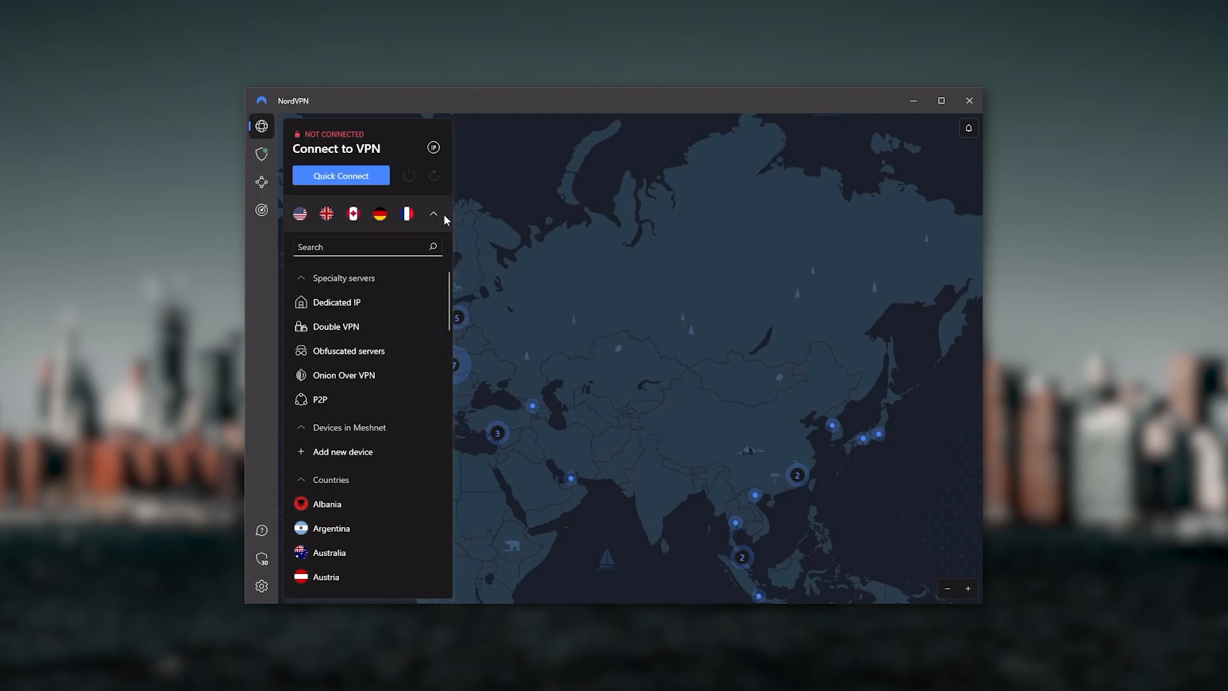
pyautogui.click(433, 213)
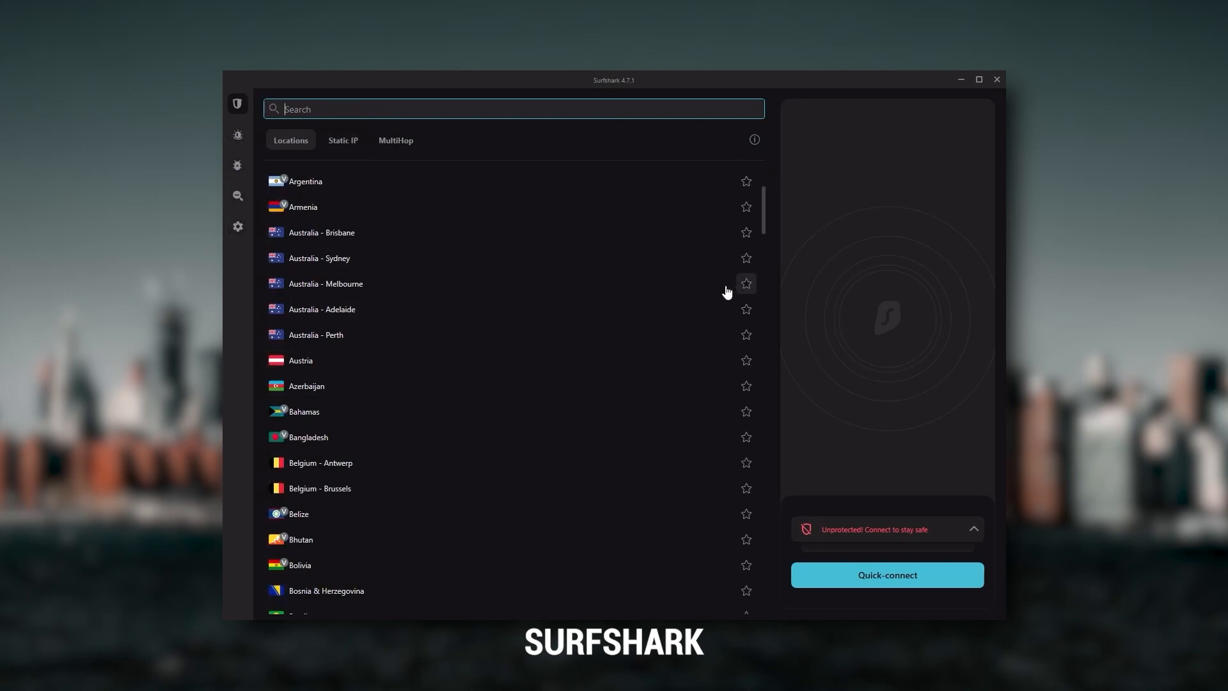
pyautogui.moveTo(683, 423)
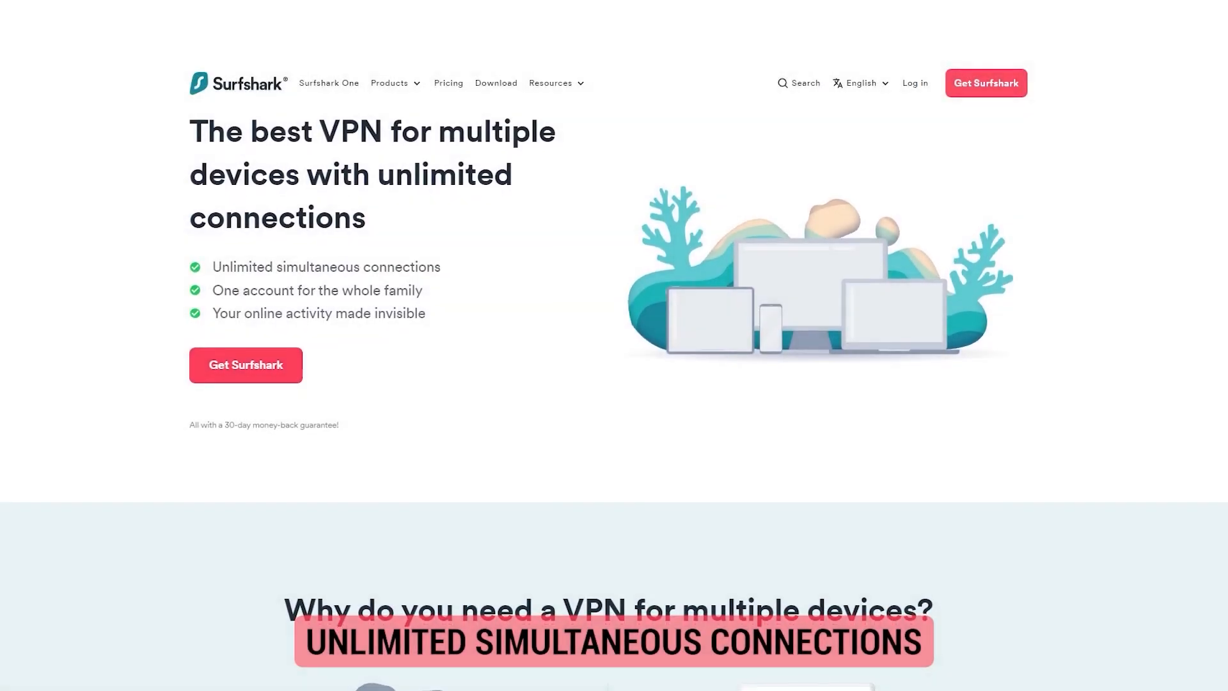
pyautogui.scroll(-3)
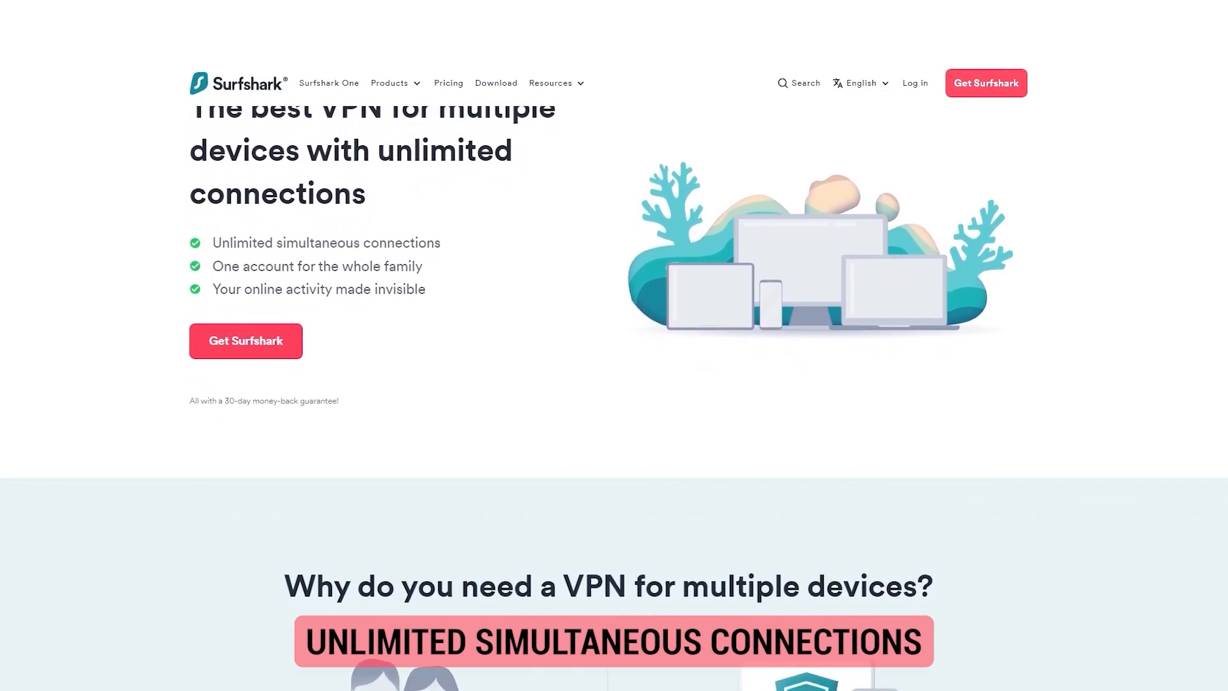
pyautogui.scroll(-3)
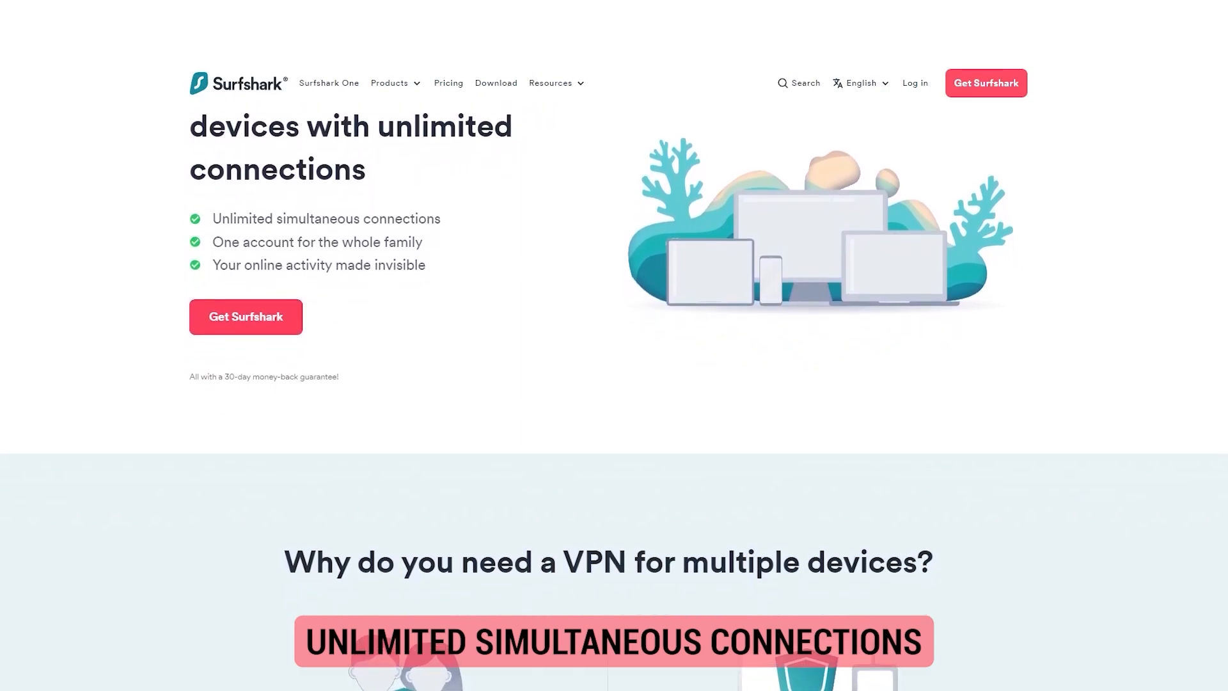
pyautogui.scroll(-3)
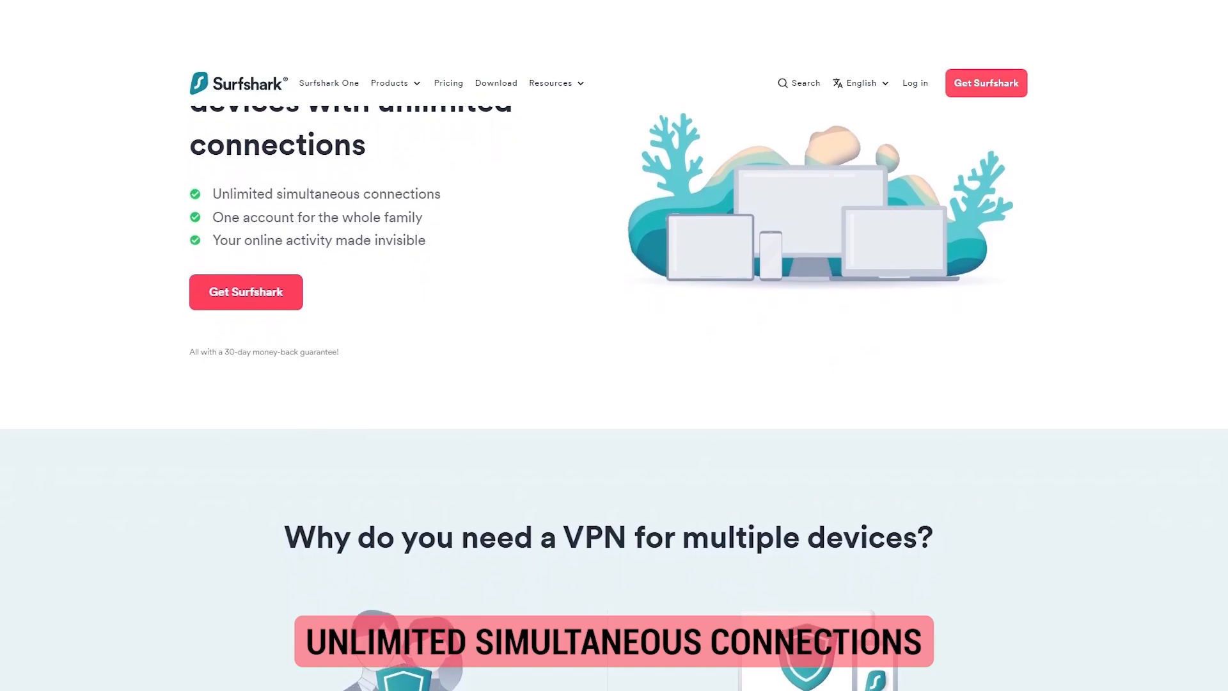
pyautogui.scroll(-3)
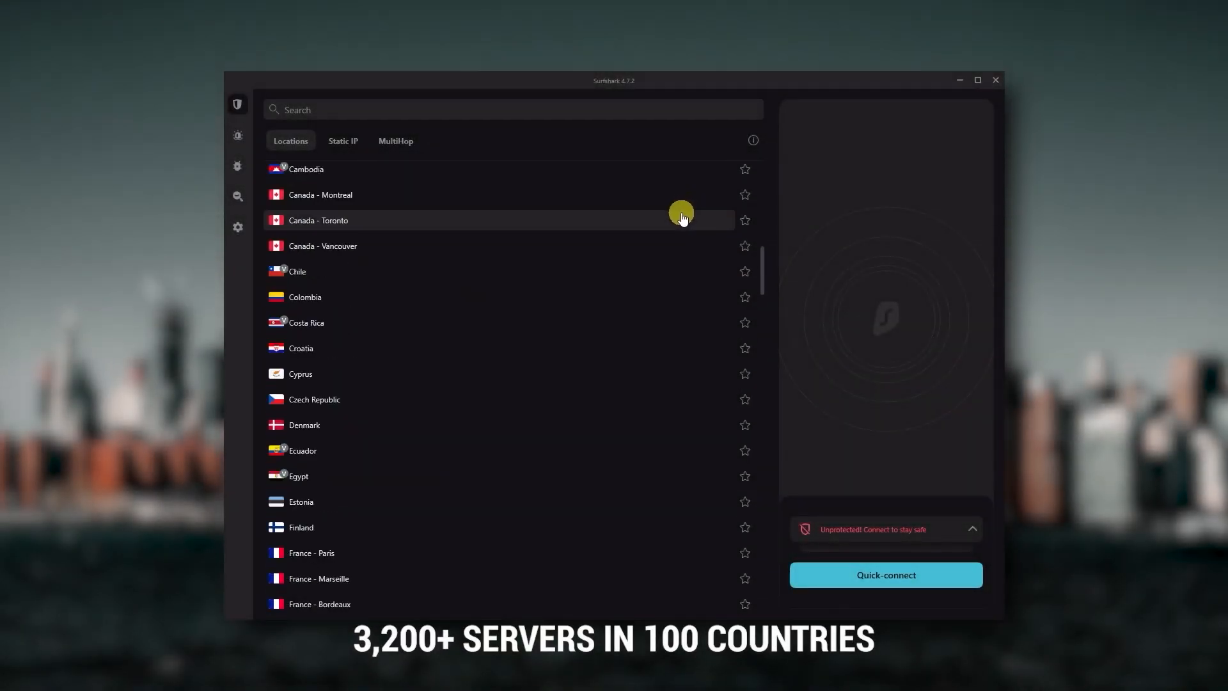
pyautogui.scroll(-3)
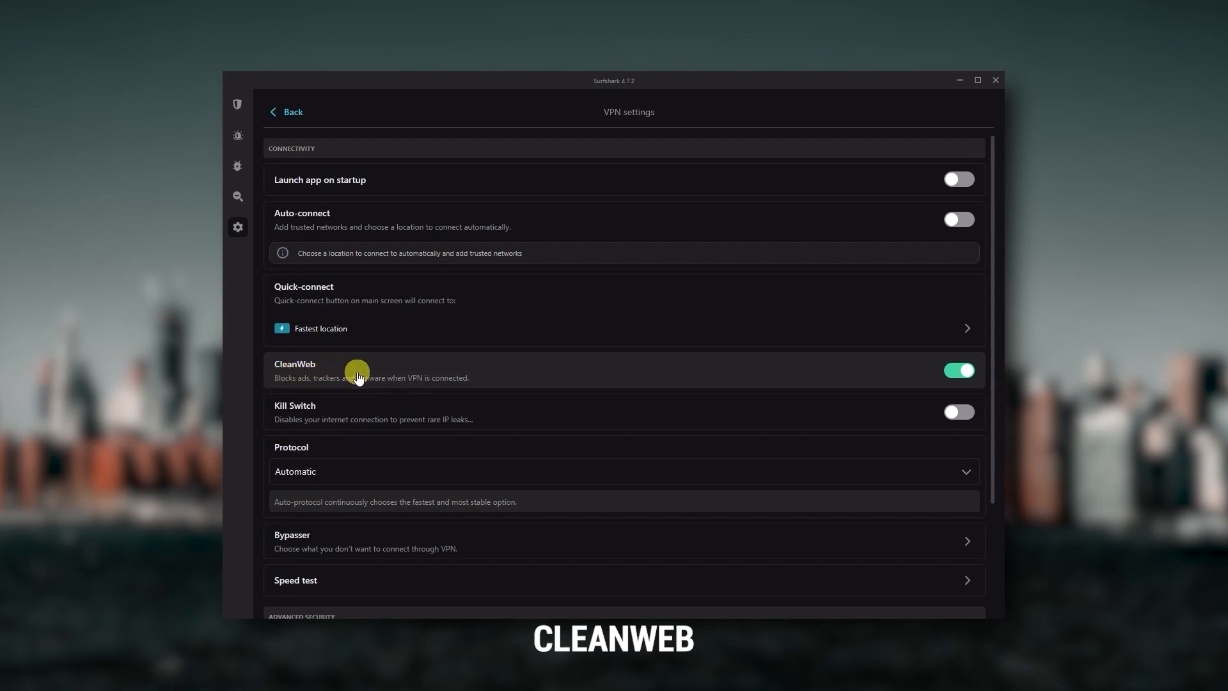
# - Open Surfshark's VPN settings showing the CleanWeb toggle switched on
pyautogui.click(237, 104)
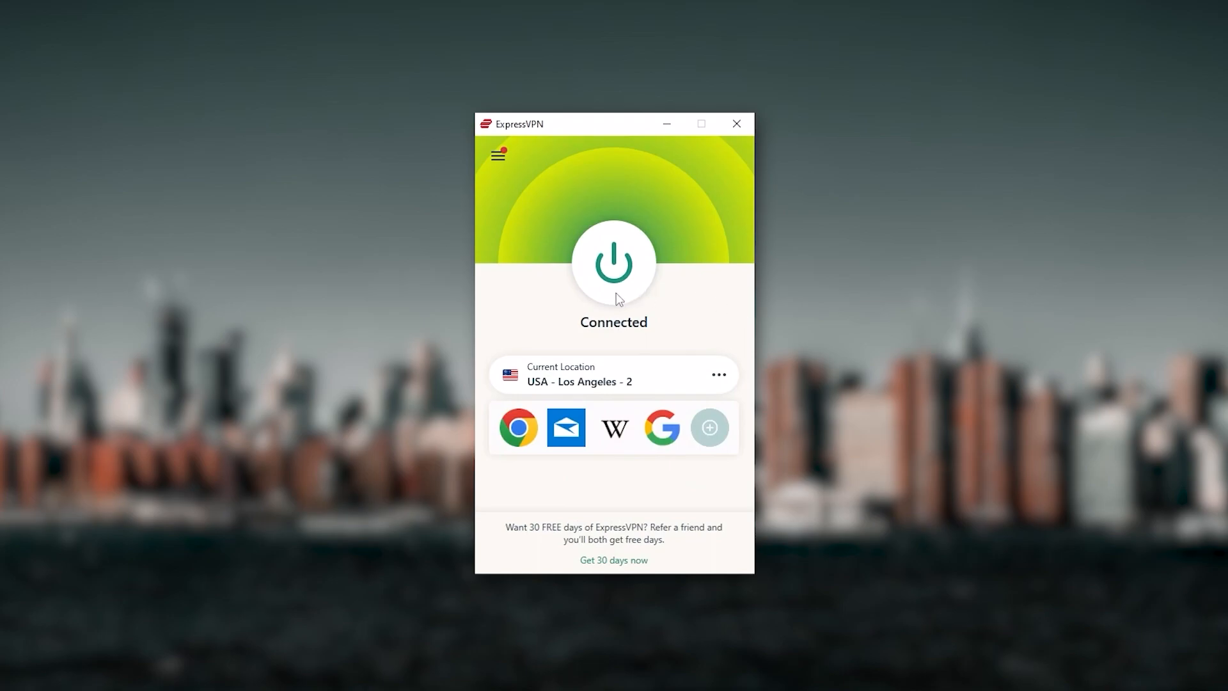
pyautogui.moveTo(650, 341)
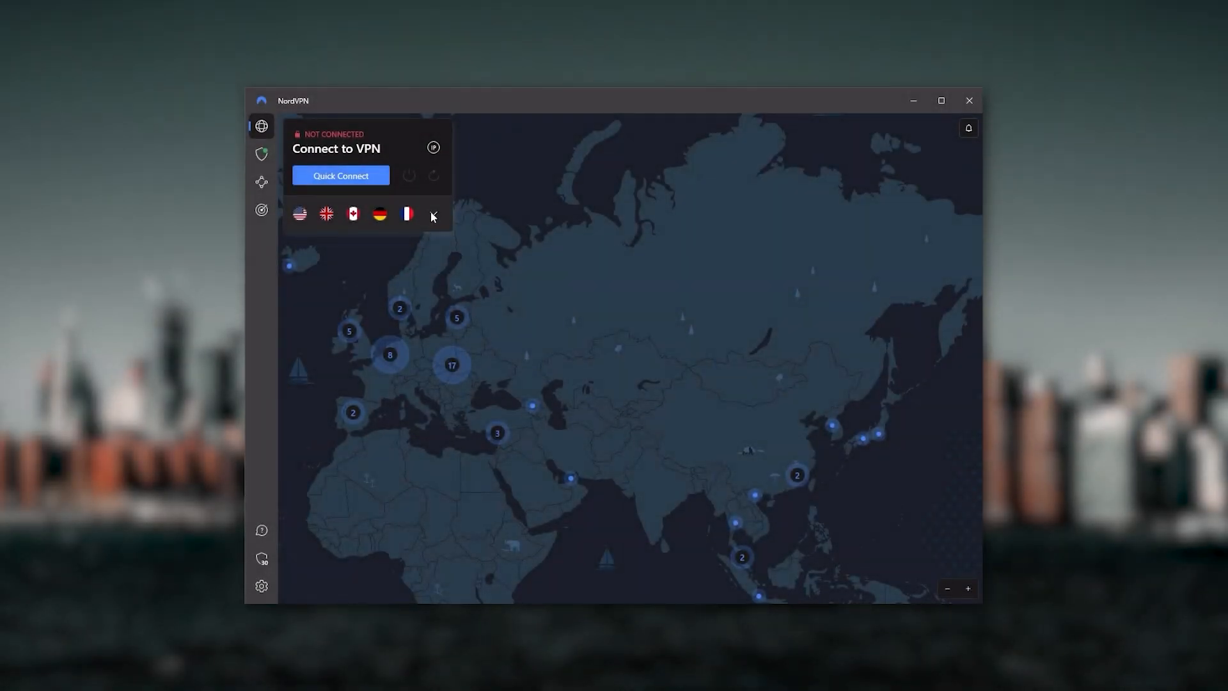
# - Expand and collapse NordVPN's server list, then drag the map to center Europe
pyautogui.click(433, 214)
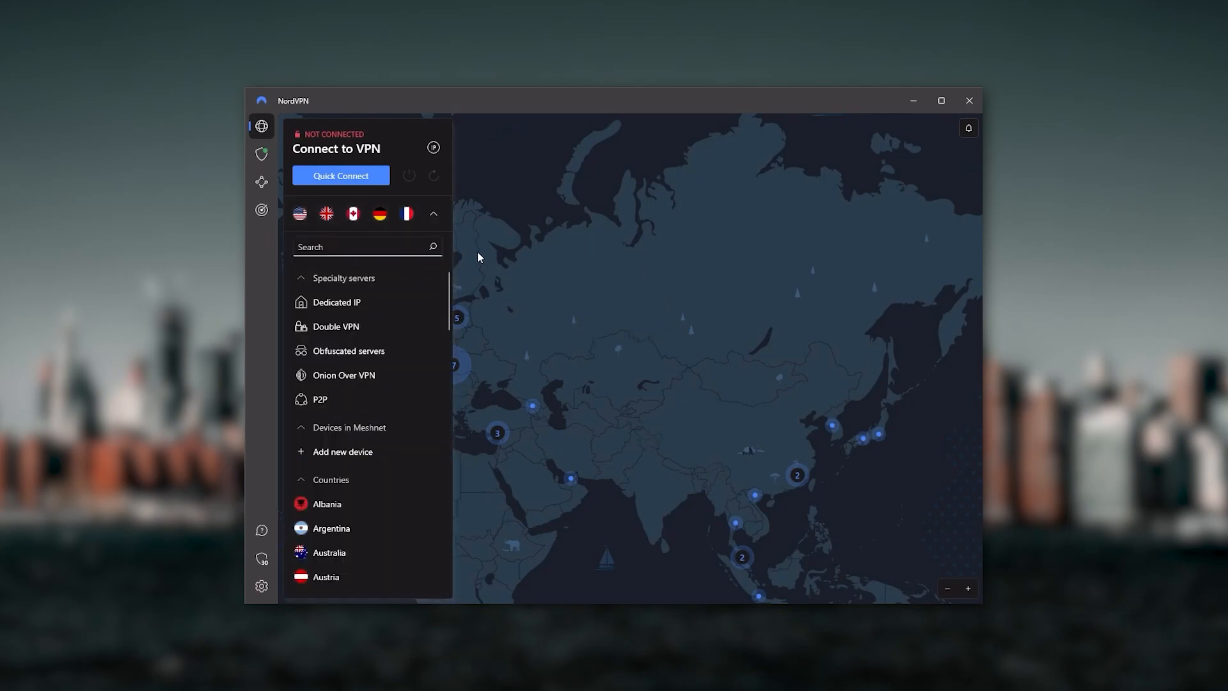
pyautogui.click(432, 213)
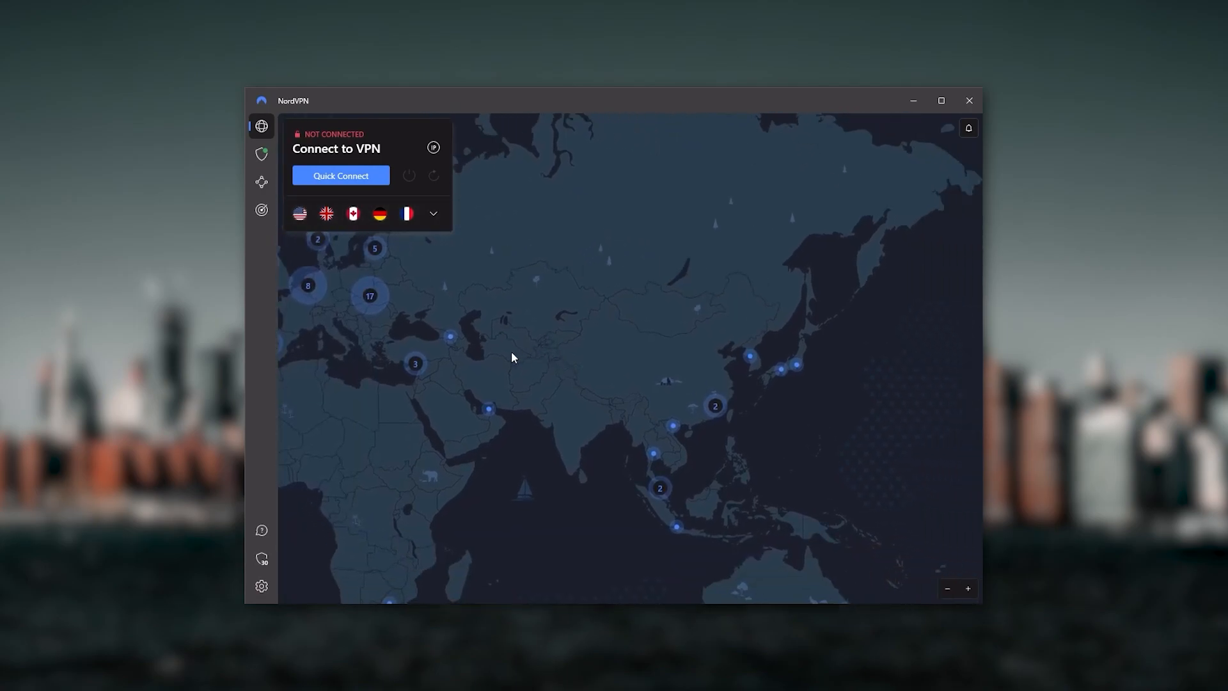
pyautogui.moveTo(513, 358); pyautogui.dragTo(766, 311)
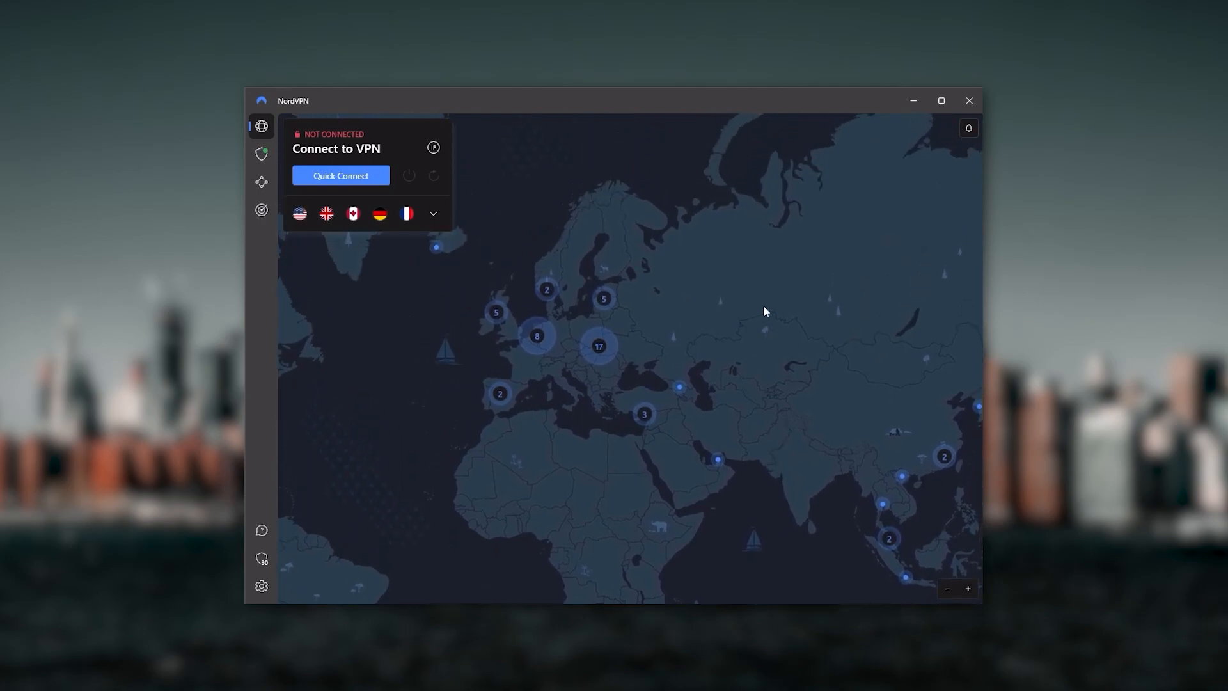
pyautogui.moveTo(766, 311); pyautogui.dragTo(427, 360)
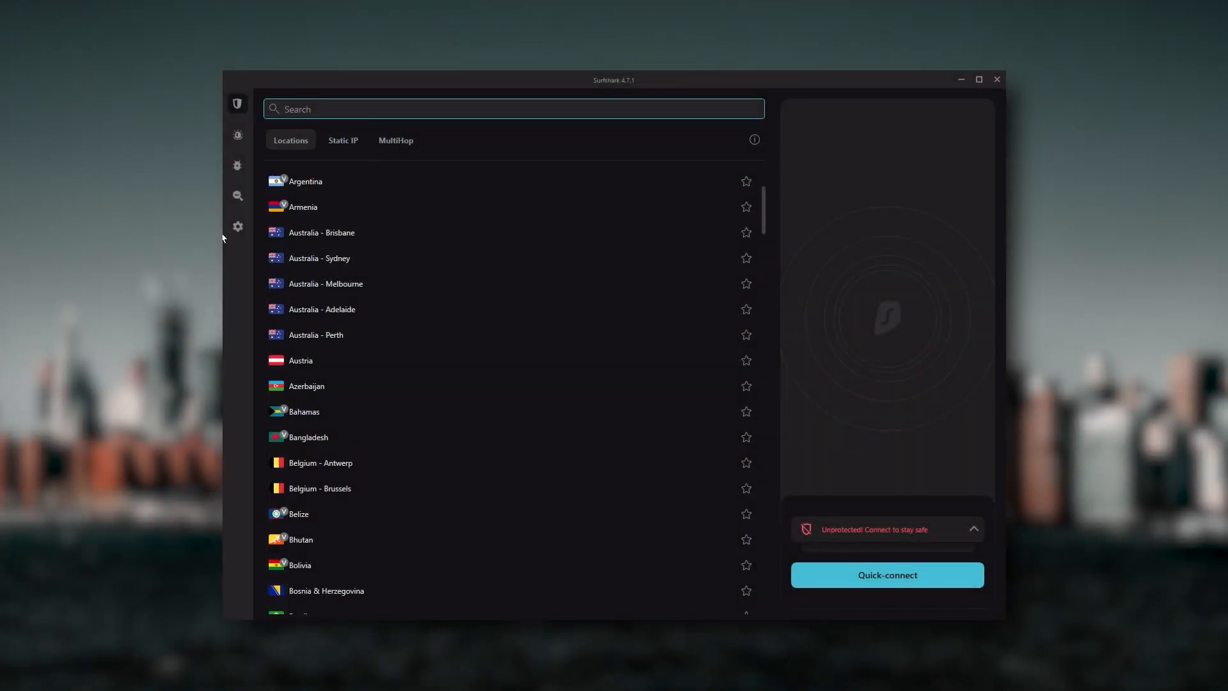
pyautogui.moveTo(352, 188)
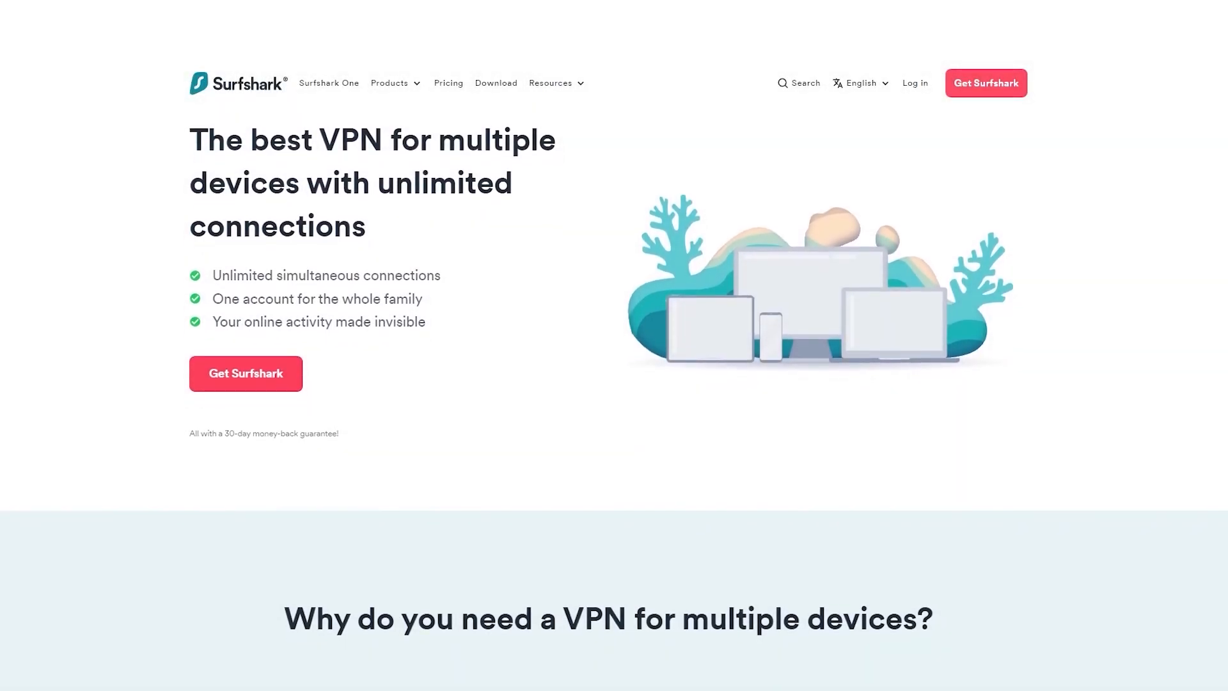
# - Scroll the Surfshark multi-device page, then bring up the desktop with all three VPN apps
pyautogui.scroll(-3)
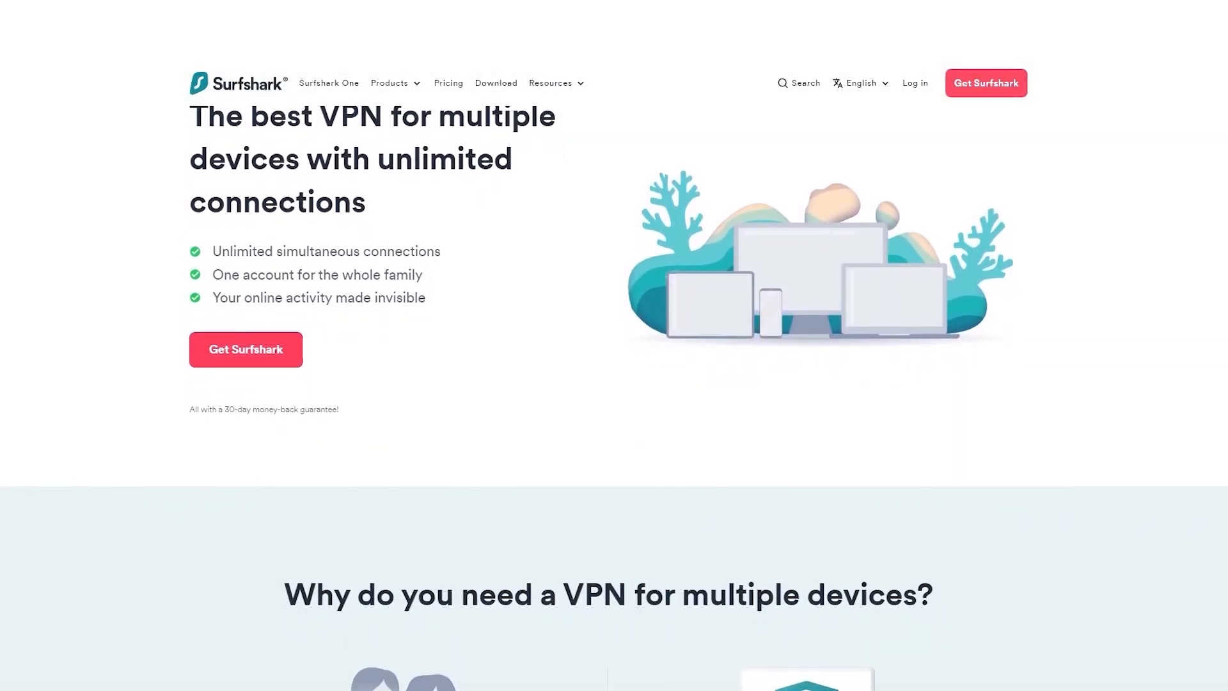
pyautogui.scroll(-3)
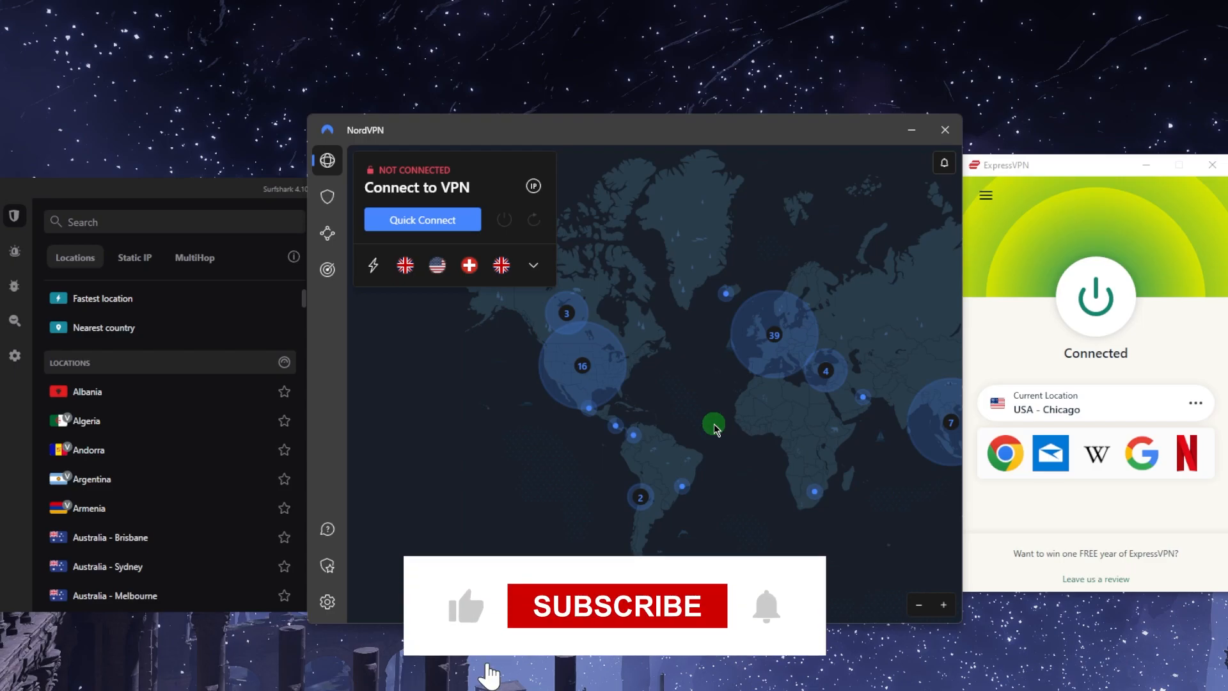
pyautogui.click(617, 605)
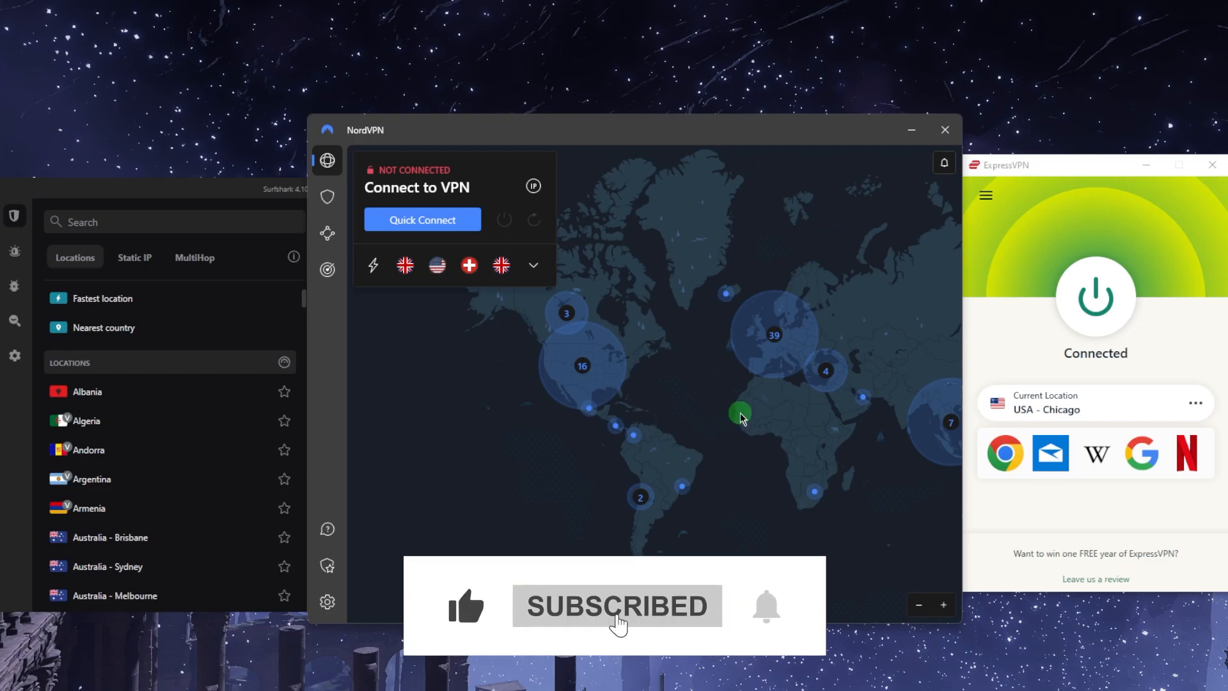
pyautogui.moveTo(907, 453)
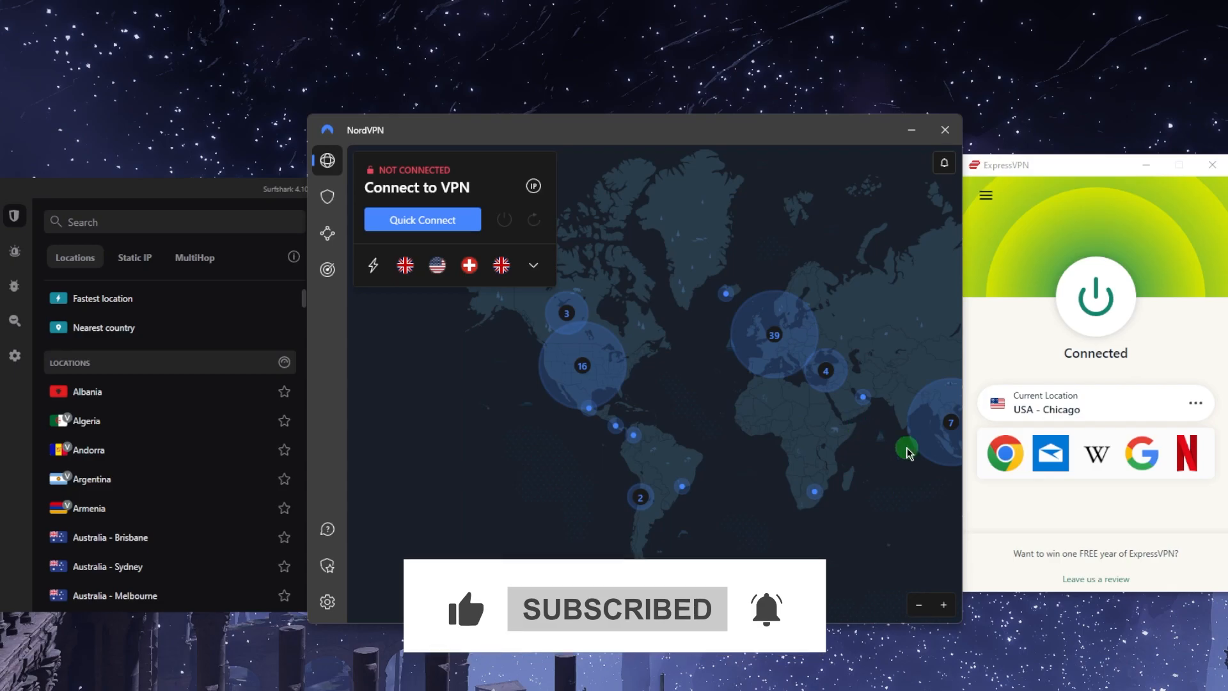